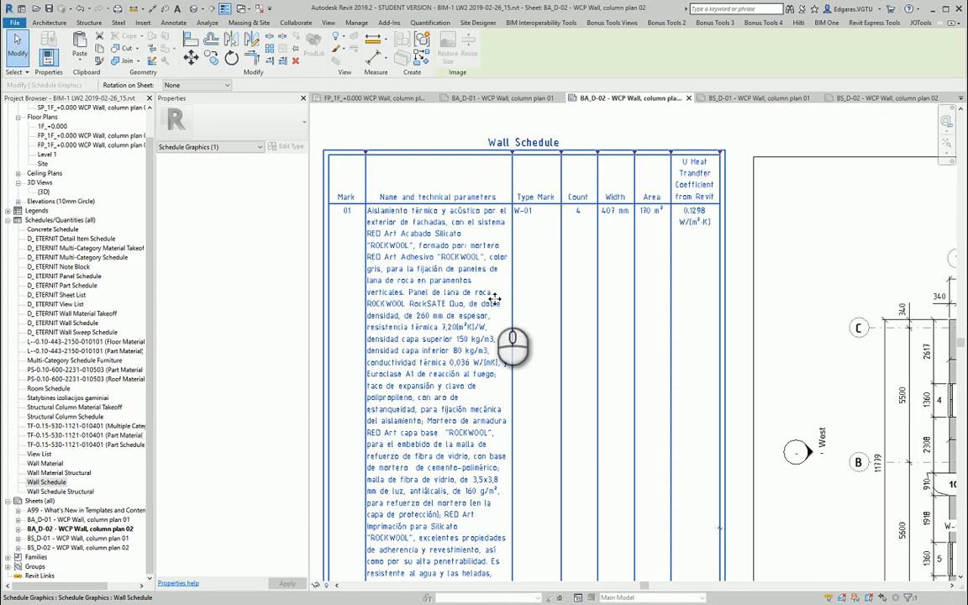
pyautogui.moveTo(424, 265)
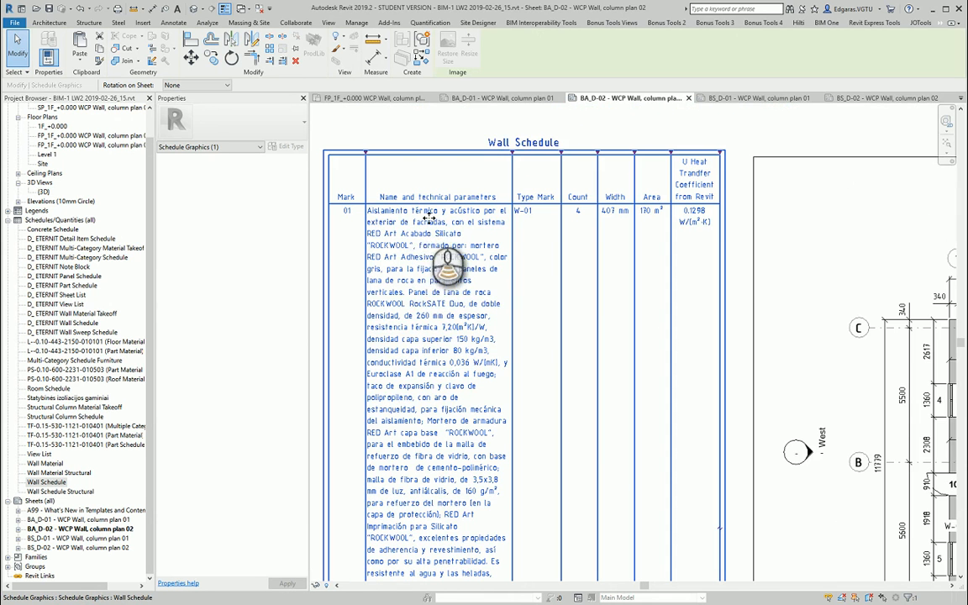
# Duplicate the title block type as a new type named A2
pyautogui.scroll(-3)
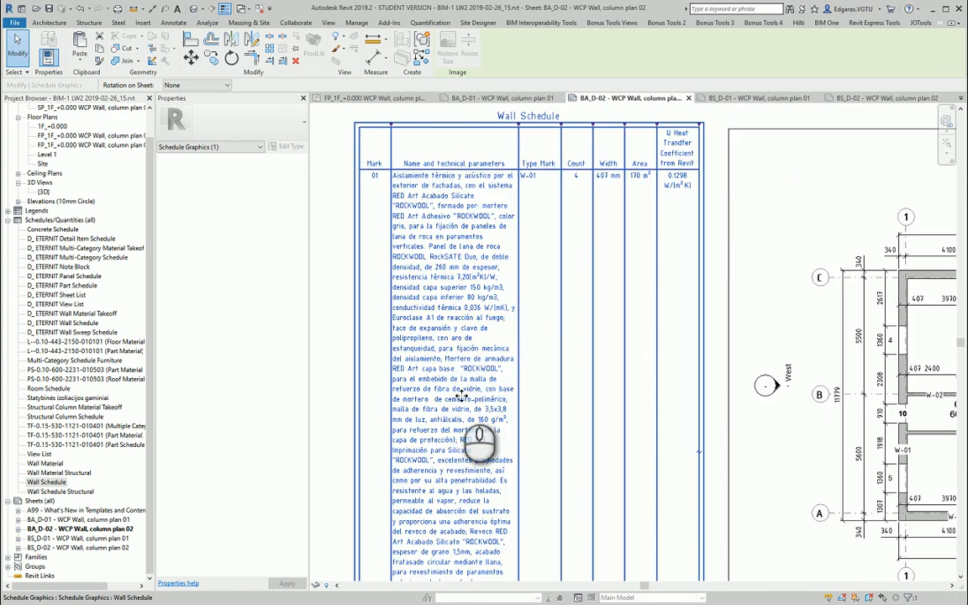
pyautogui.scroll(-3)
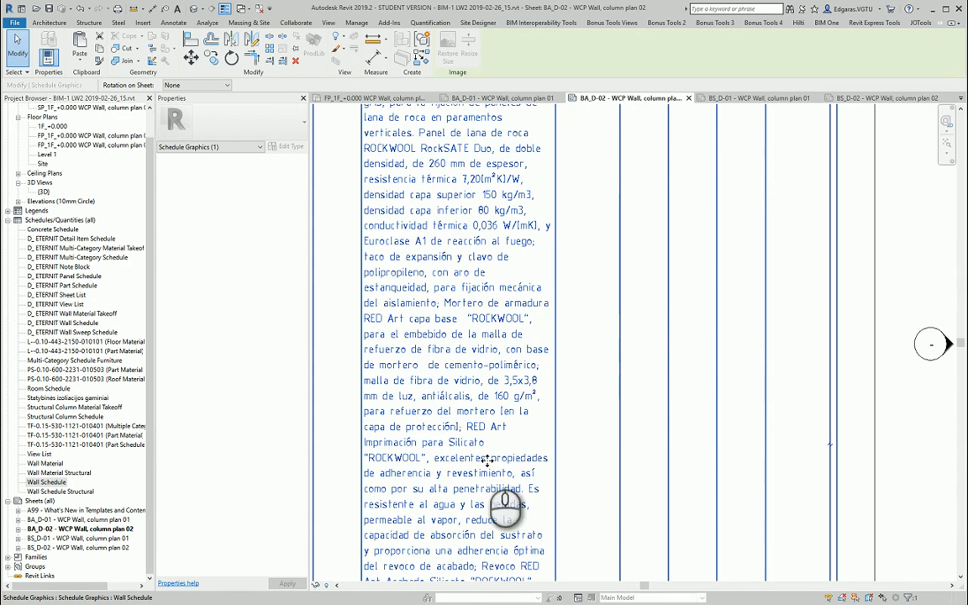
pyautogui.scroll(-3)
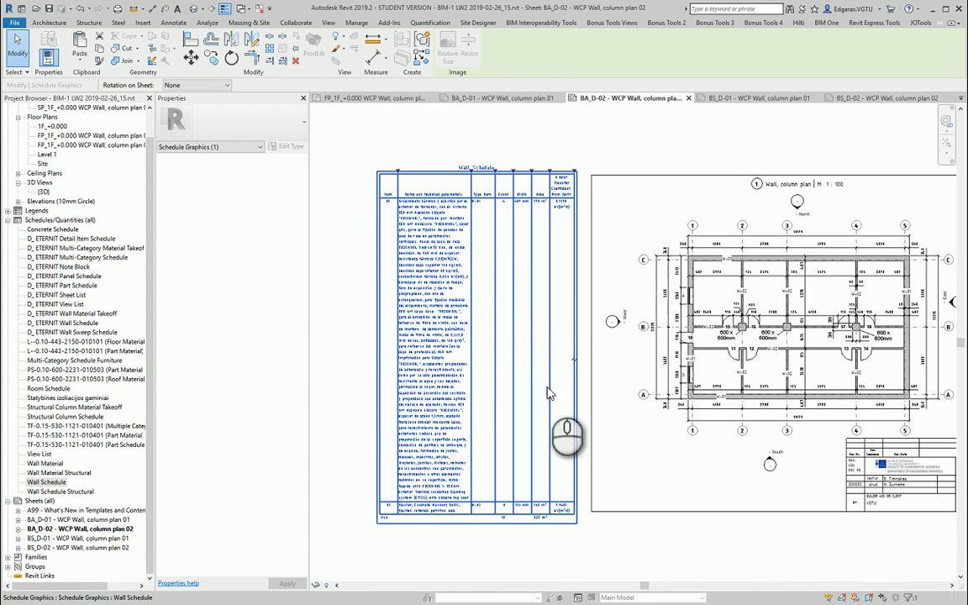
pyautogui.moveTo(215, 501)
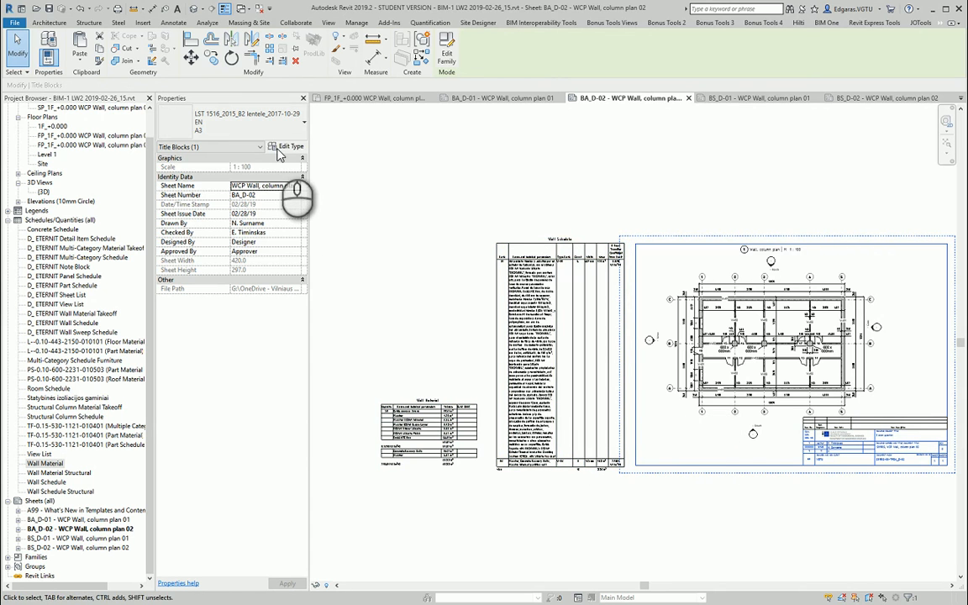
pyautogui.click(289, 145)
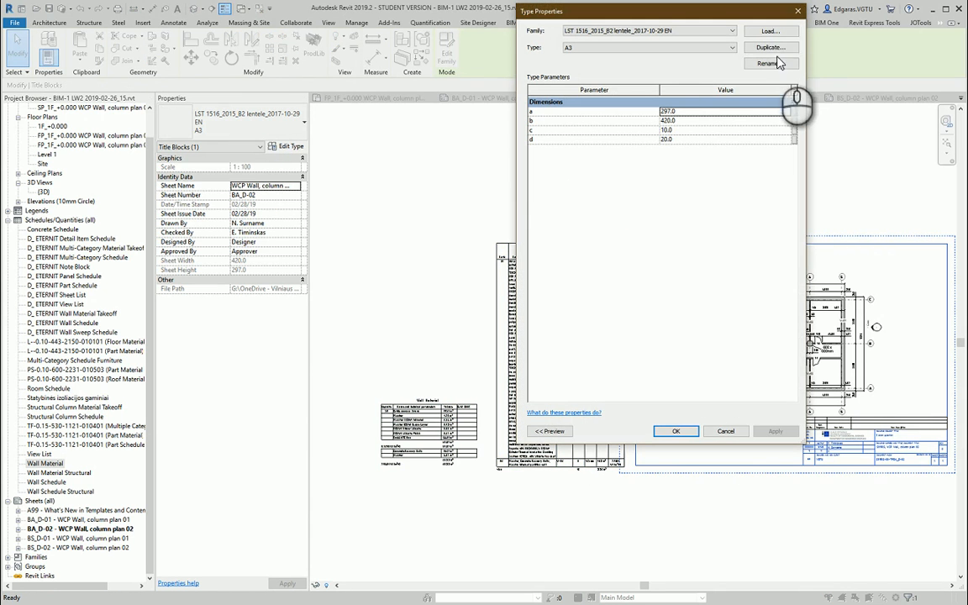
pyautogui.click(770, 62)
pyautogui.write('A2')
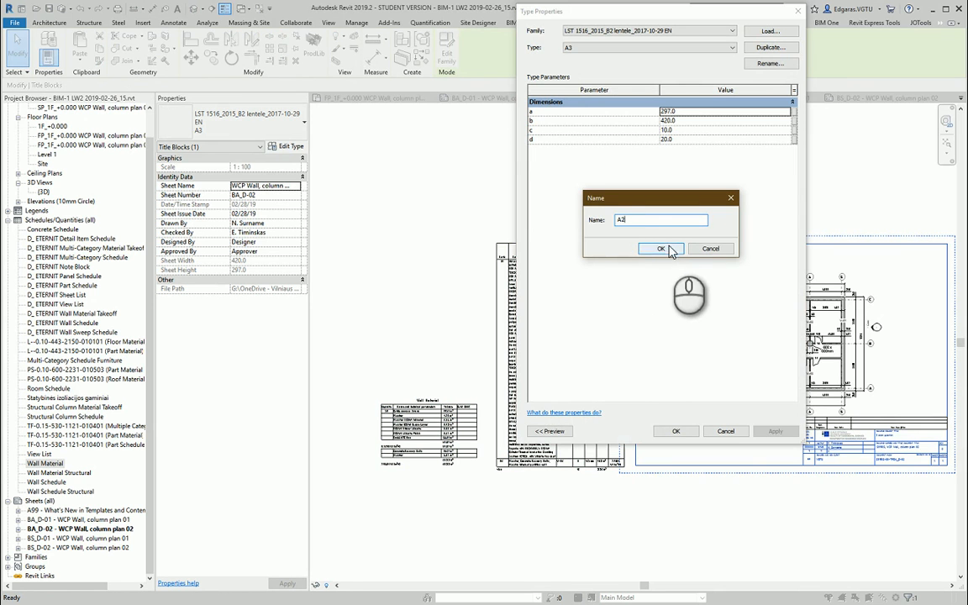
pyautogui.click(661, 249)
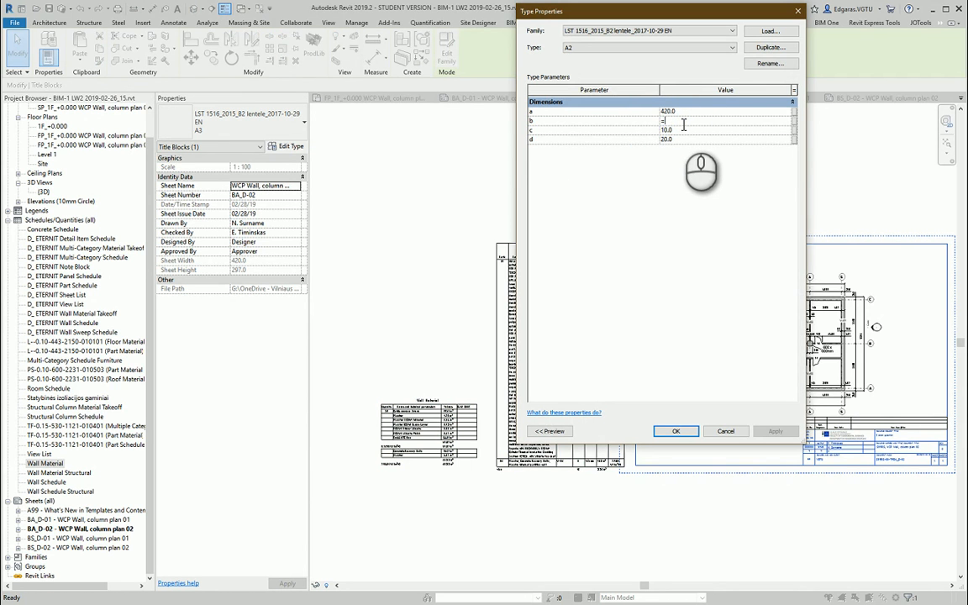
# Set the A2 title block dimensions to 420 by =297
pyautogui.write('=297')
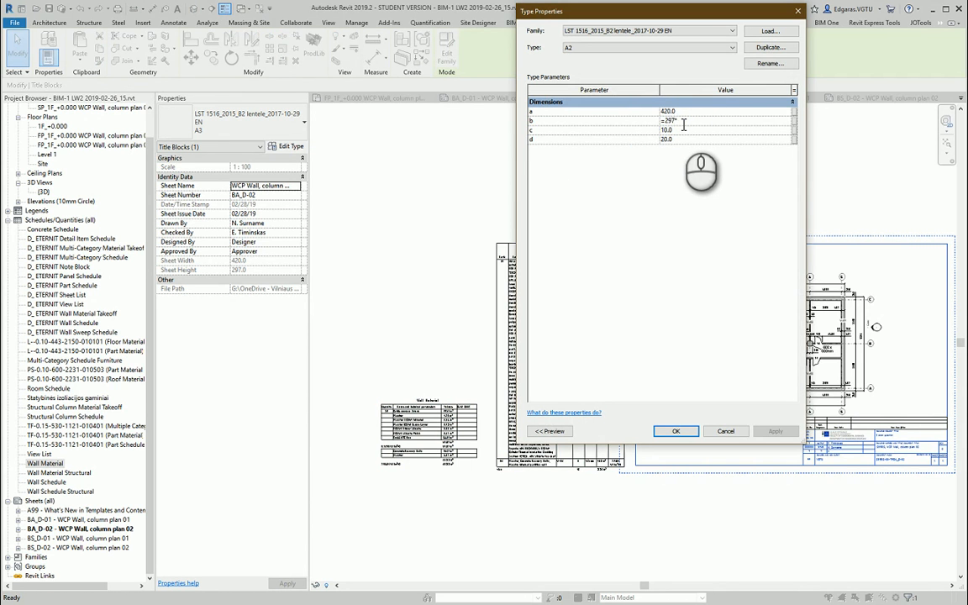
pyautogui.click(675, 431)
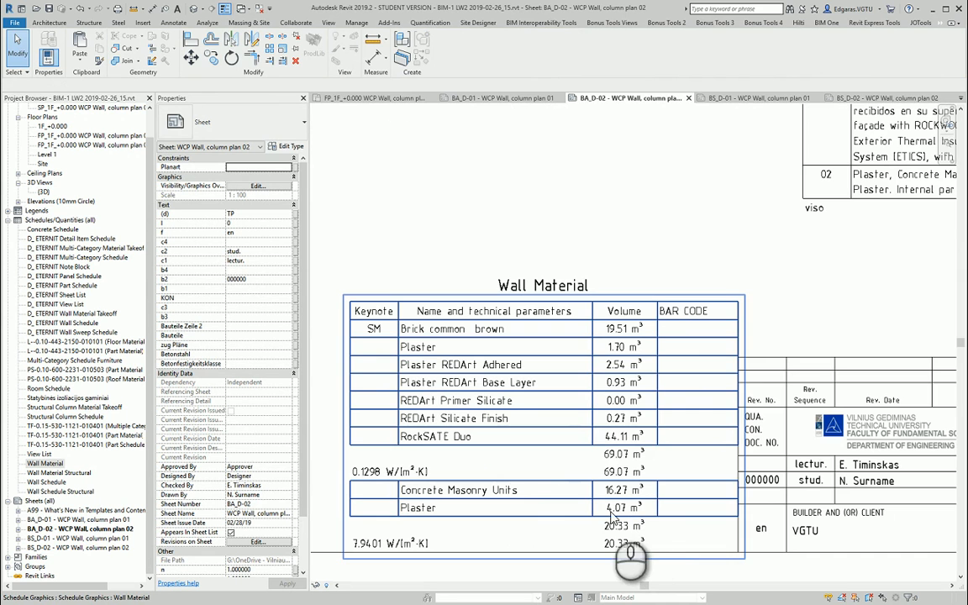
pyautogui.moveTo(508, 511)
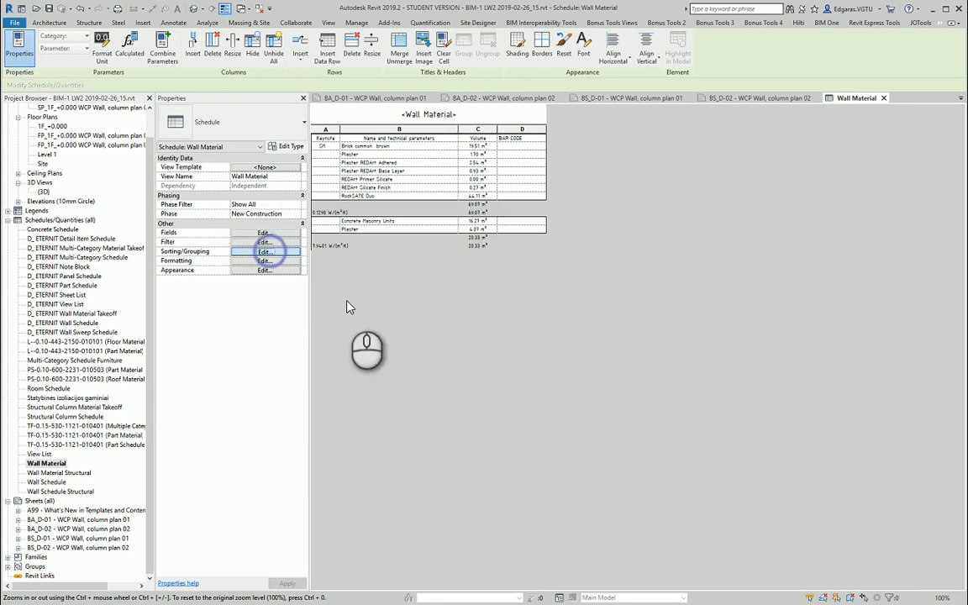
# Sort the Wall Material schedule by Type Mark via Sorting/Grouping
pyautogui.click(262, 253)
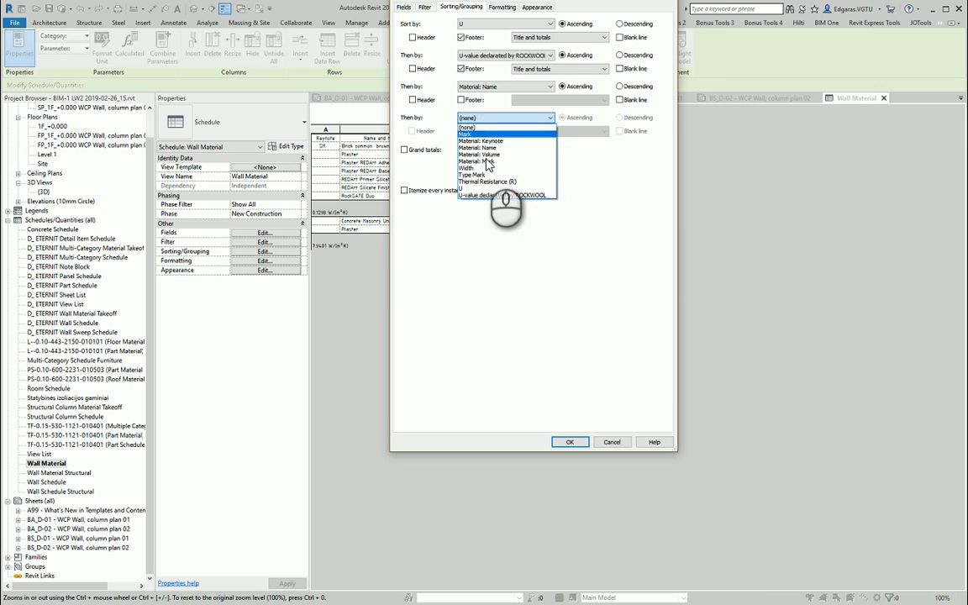
pyautogui.click(476, 175)
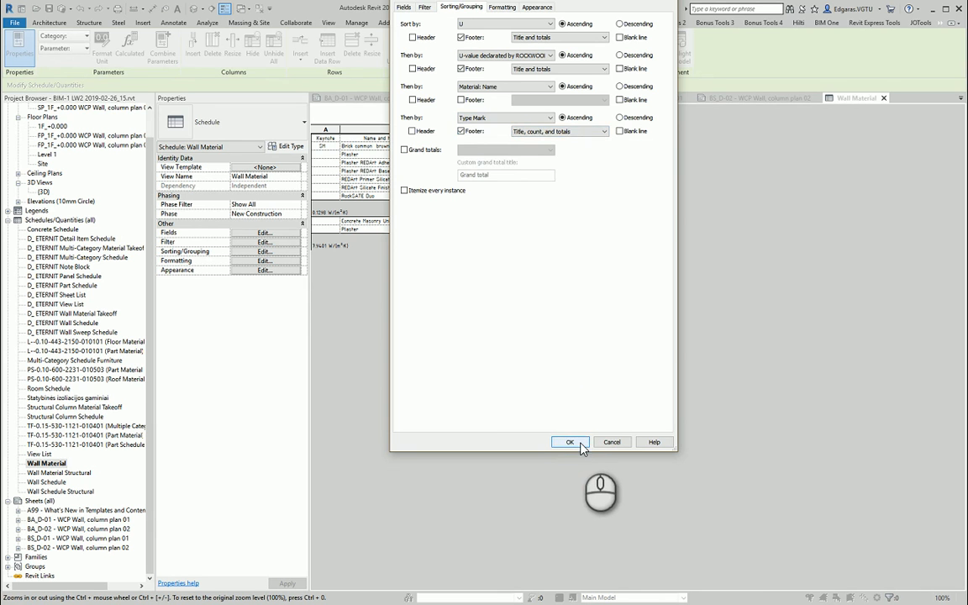
pyautogui.click(572, 442)
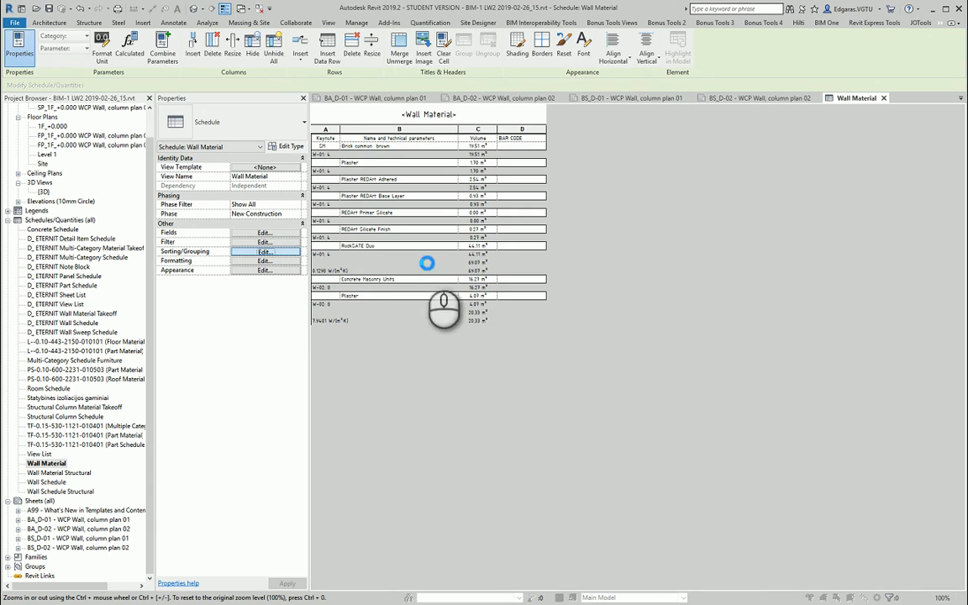
# Revise sorting to Type Mark, then U-value, then Material Name, with footers
pyautogui.click(266, 252)
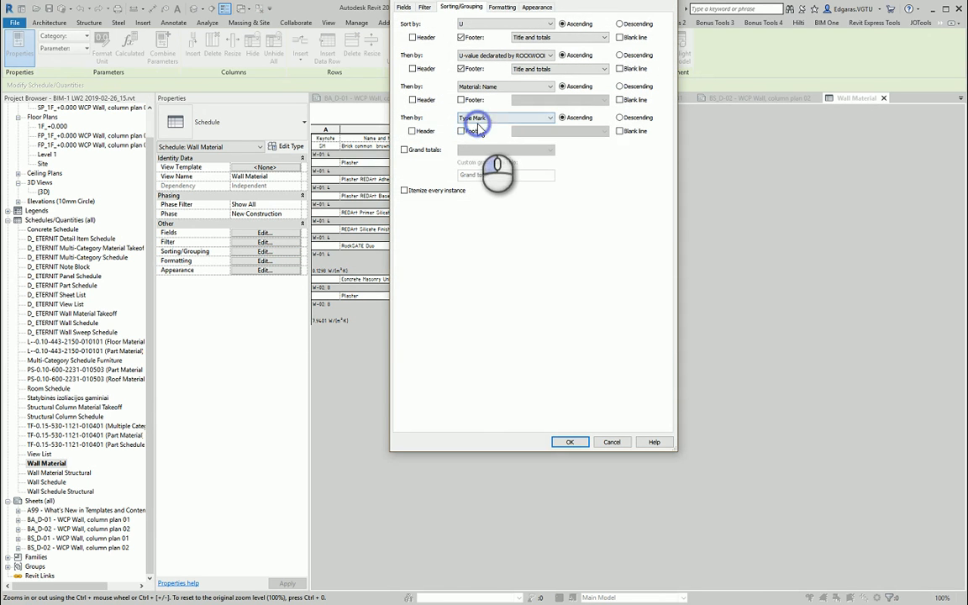
pyautogui.click(505, 117)
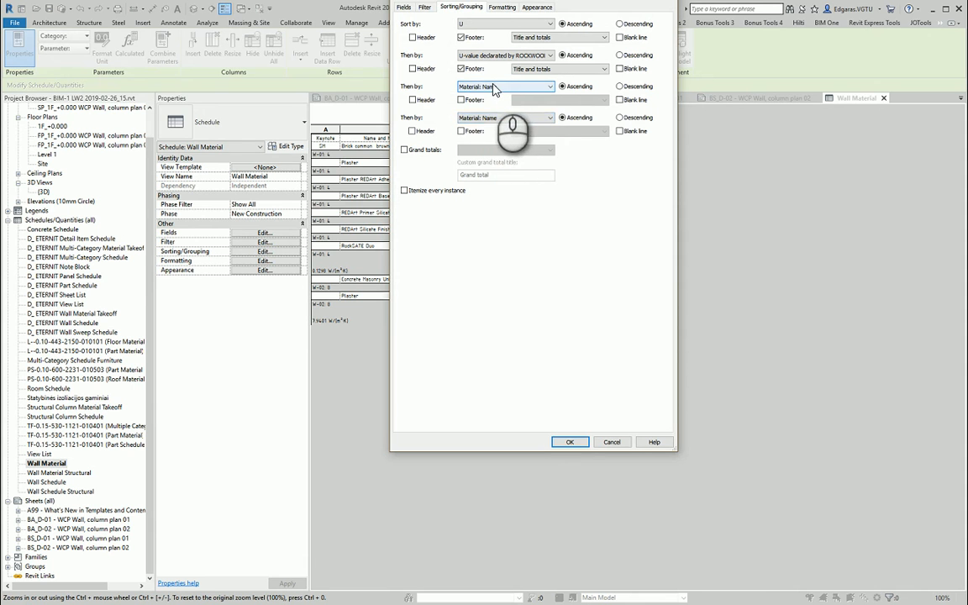
pyautogui.click(501, 87)
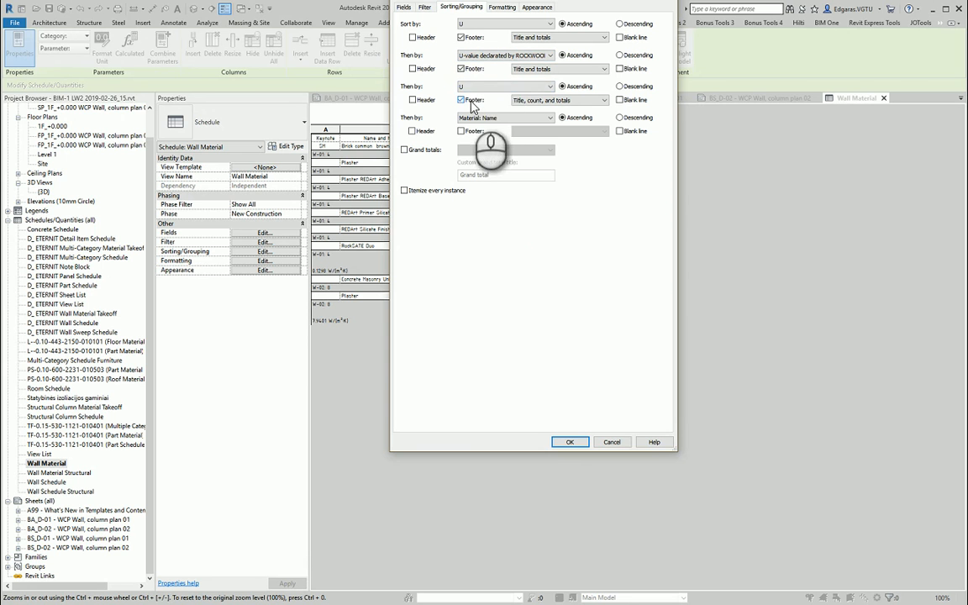
pyautogui.click(496, 88)
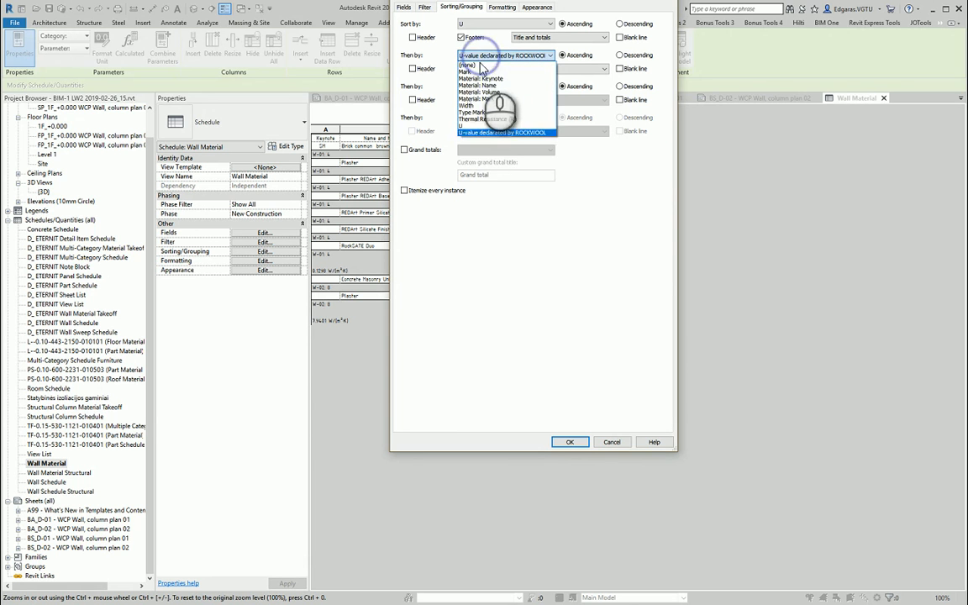
pyautogui.click(479, 87)
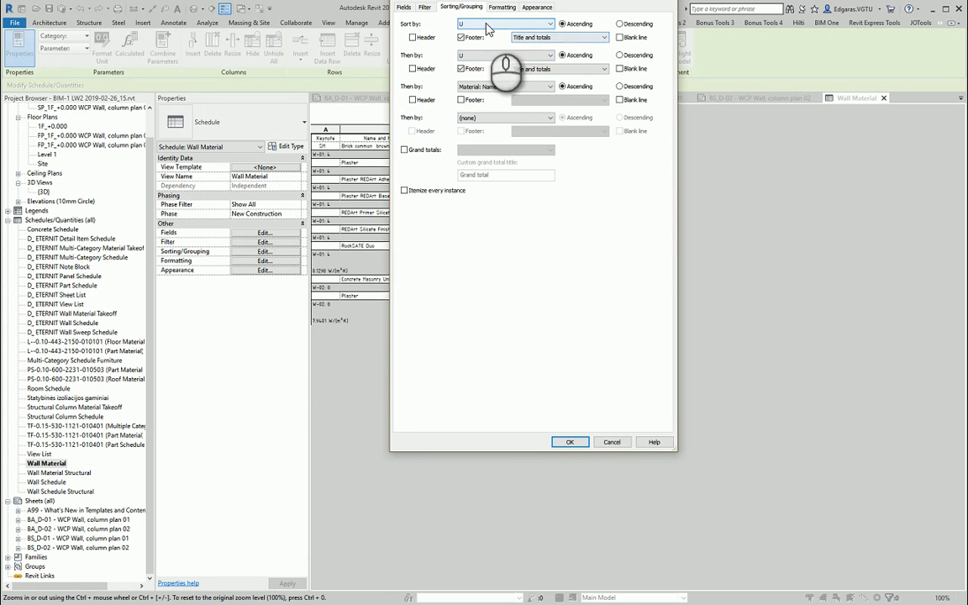
pyautogui.click(551, 23)
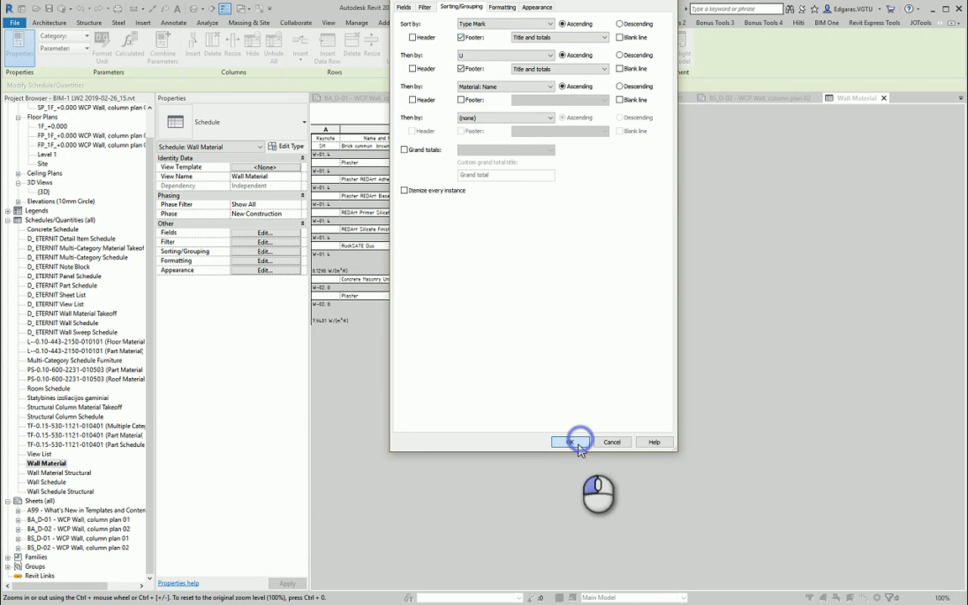
pyautogui.click(573, 440)
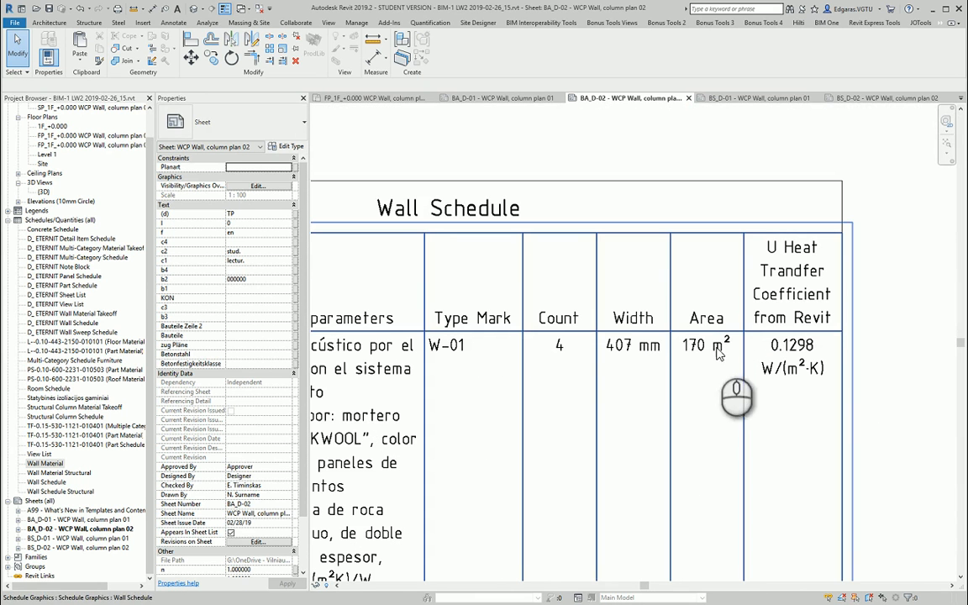
pyautogui.moveTo(716, 348)
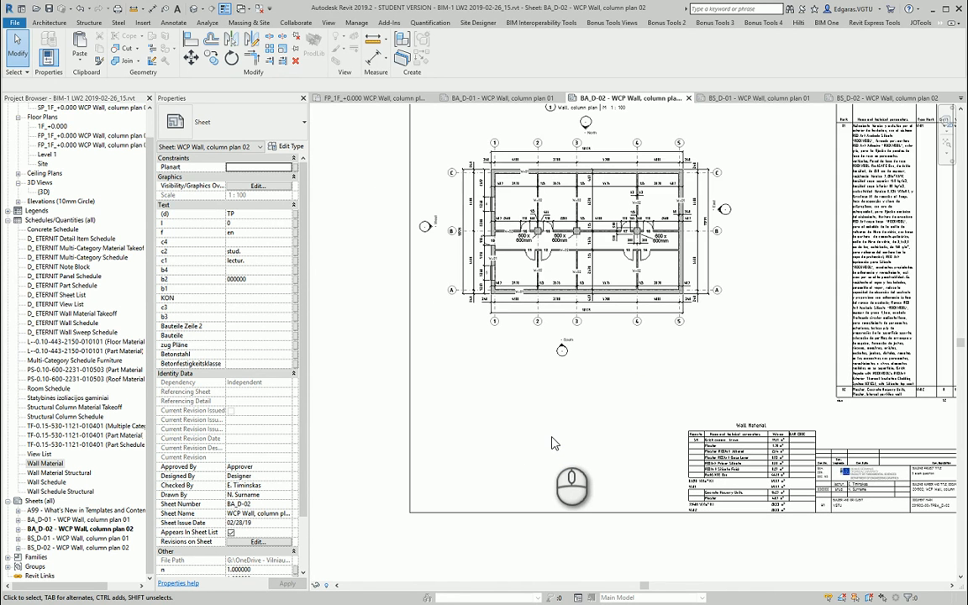
pyautogui.moveTo(561, 451)
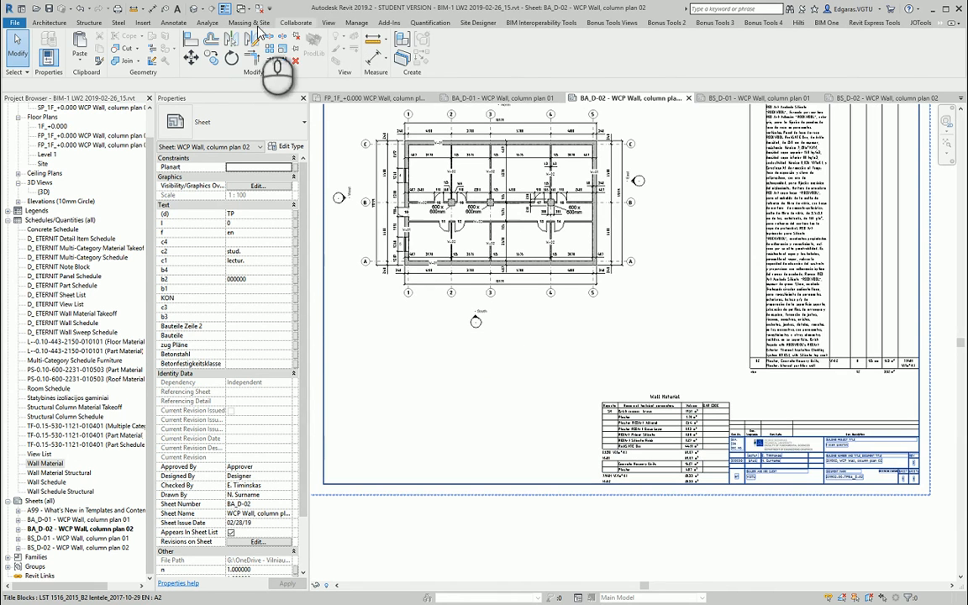
# Add a text note 'NOTES 1. Structure wall look in sheet BS_D' above the title block
pyautogui.click(175, 20)
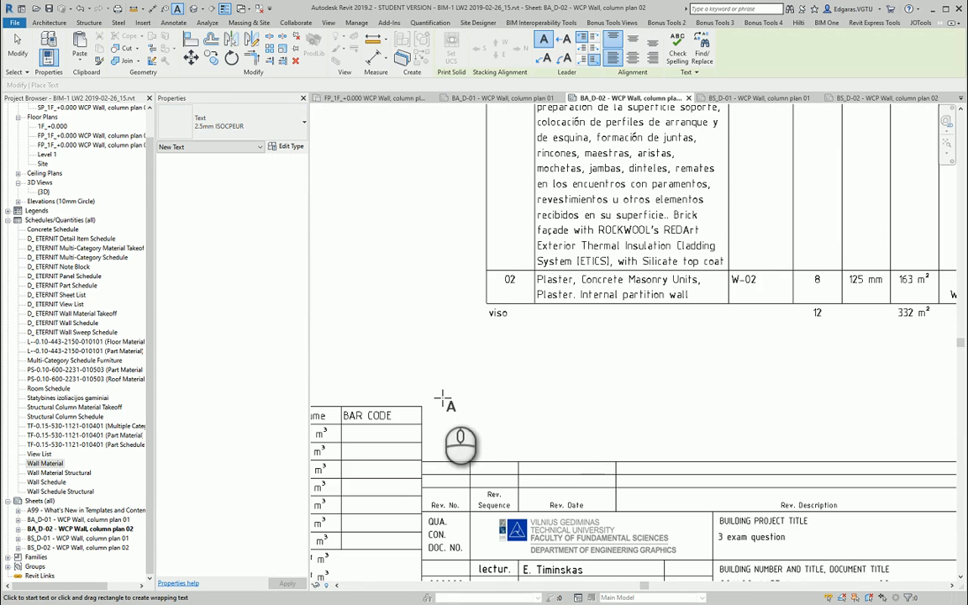
pyautogui.click(444, 402)
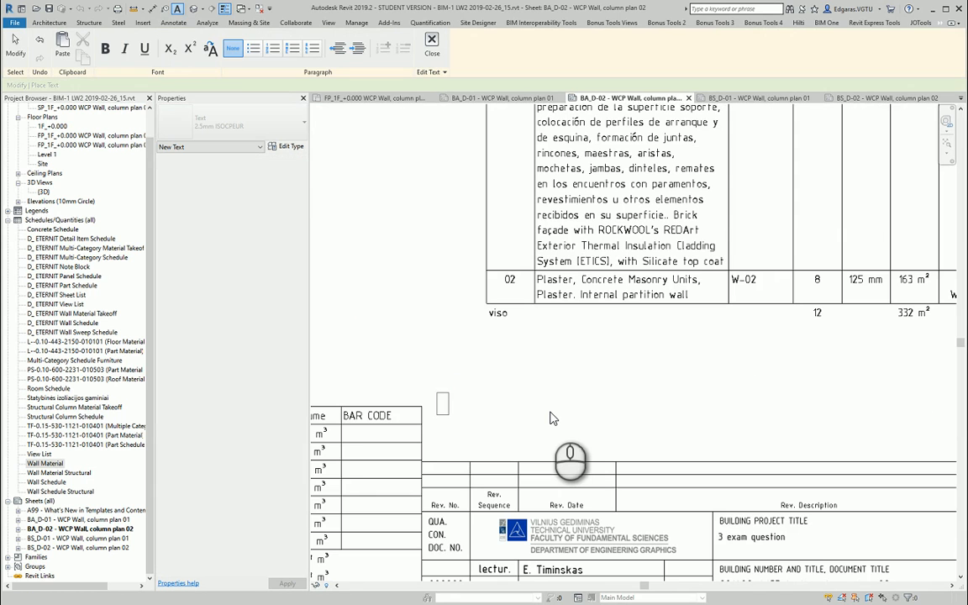
pyautogui.write('NOTES:')
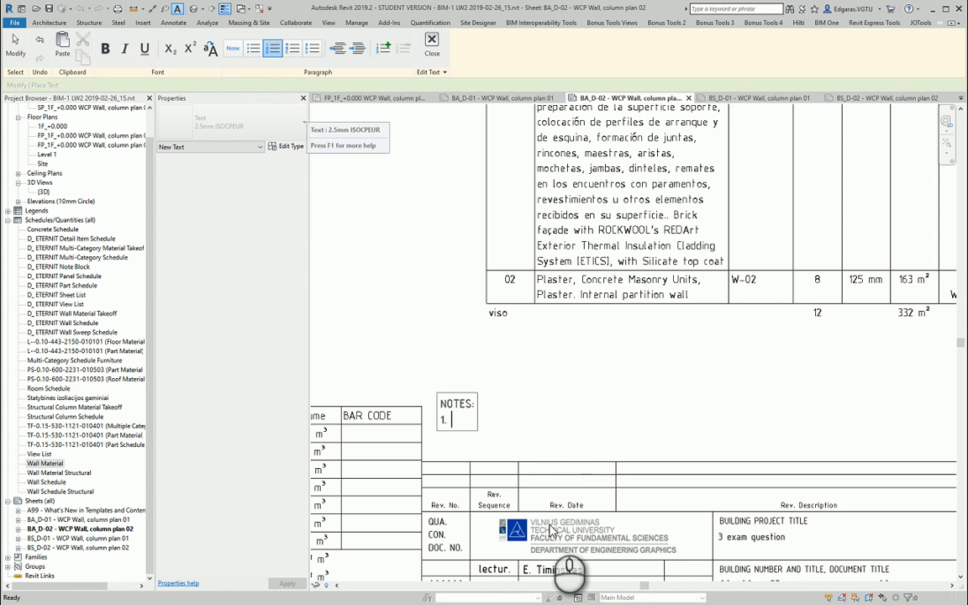
pyautogui.write('Structure wal')
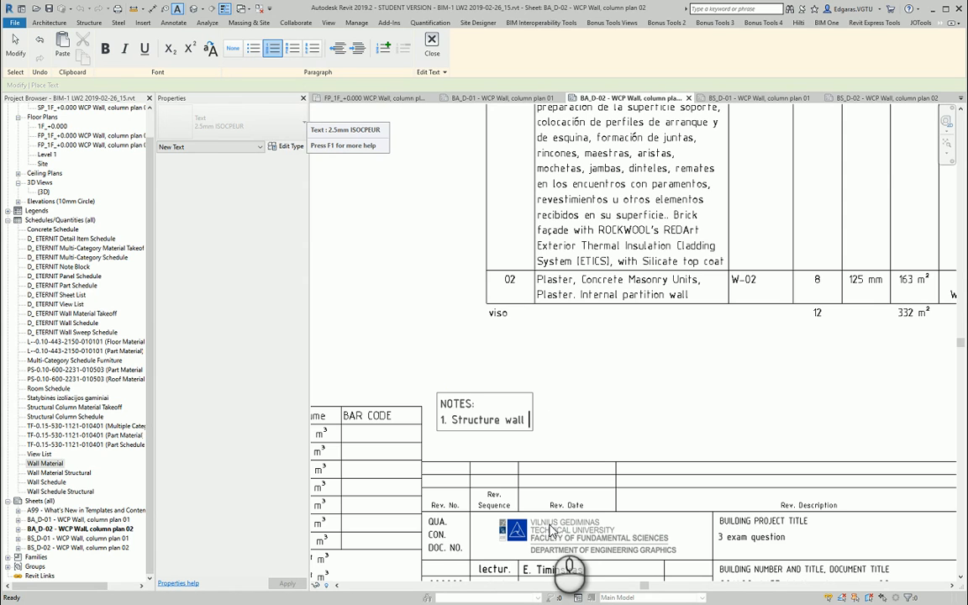
pyautogui.write('look in sheet')
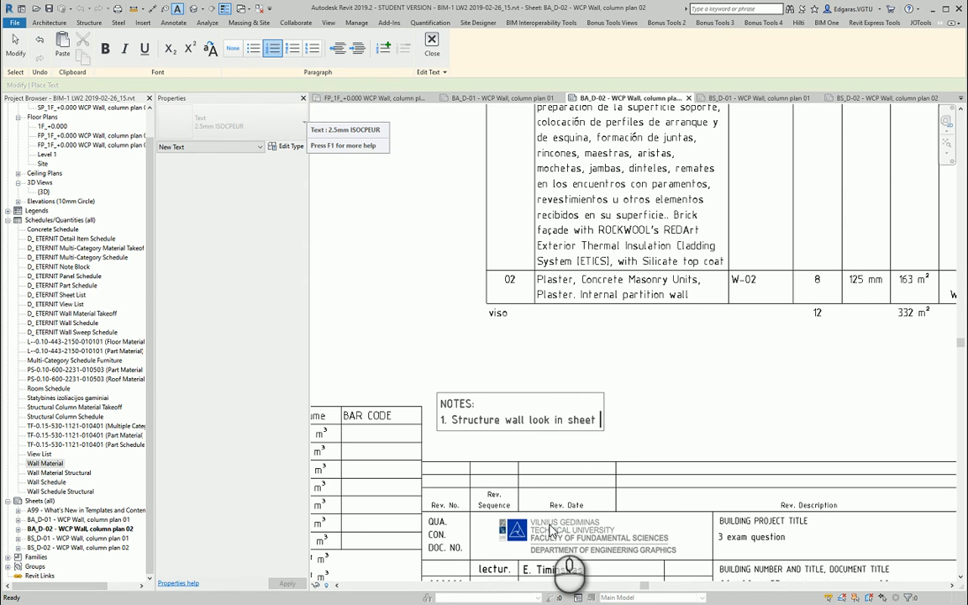
pyautogui.write('BS_')
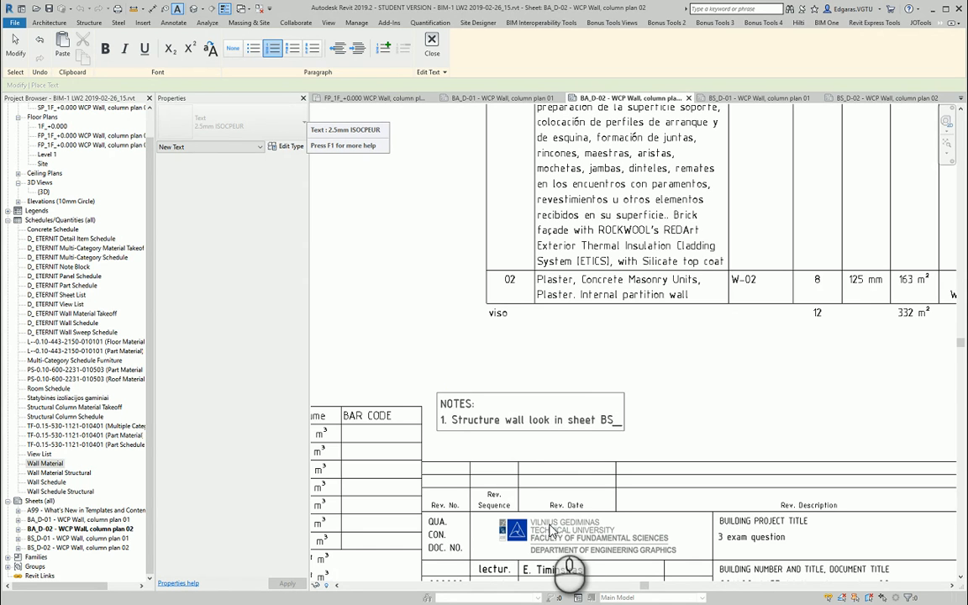
pyautogui.write('D_')
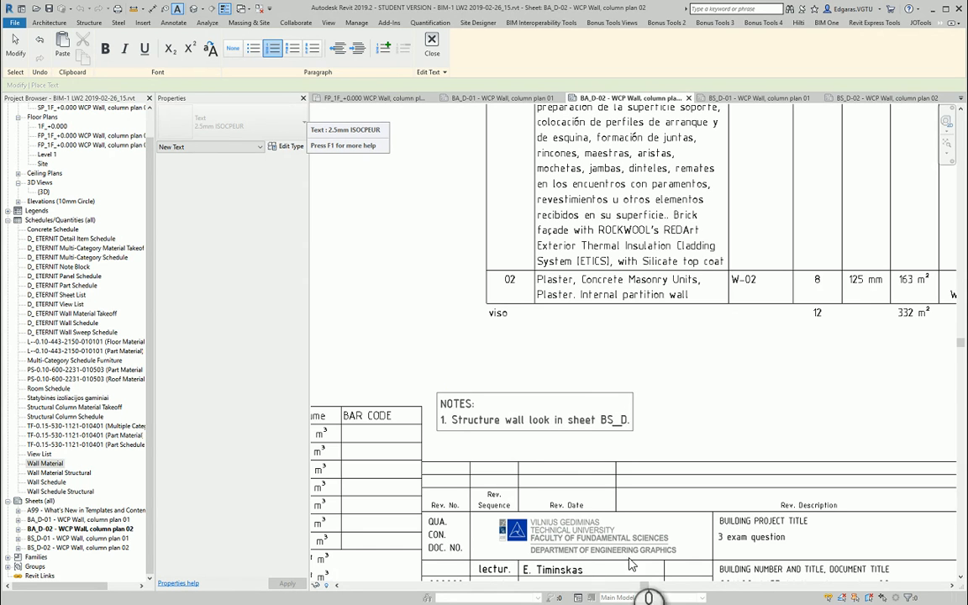
pyautogui.click(533, 421)
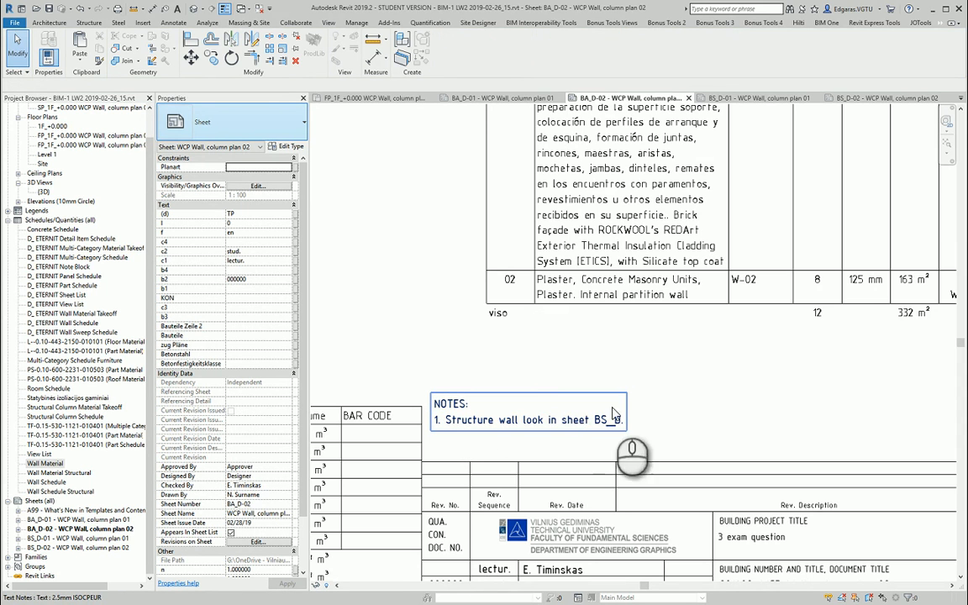
# Open the default {3D} view from the Project Browser
pyautogui.write('D')
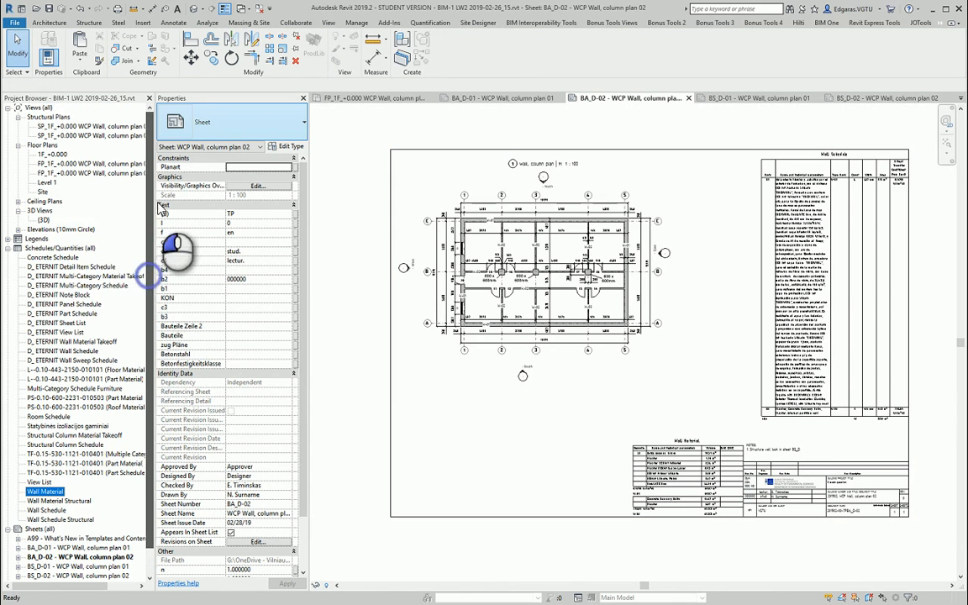
pyautogui.click(33, 220)
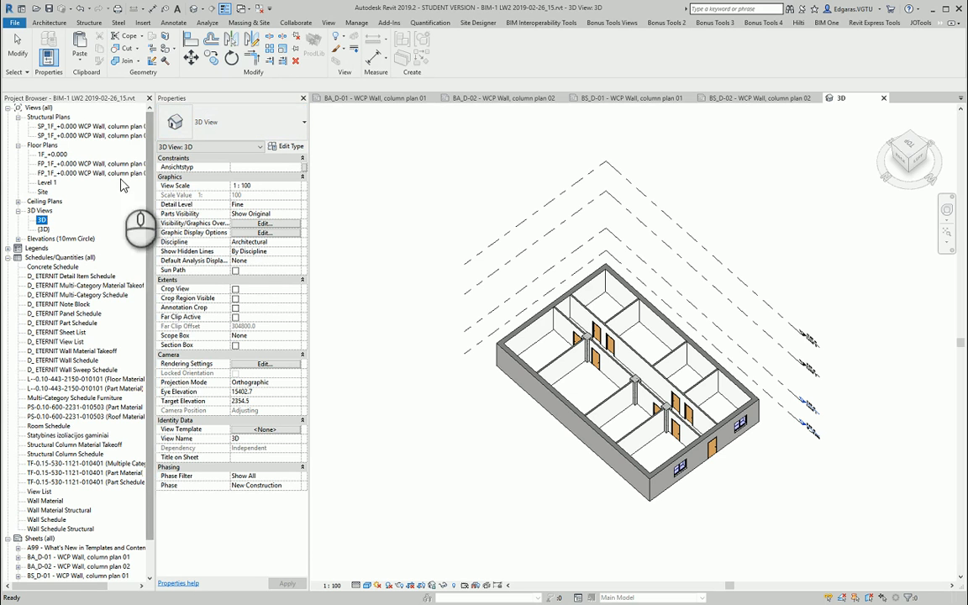
# Create 3D view '3D WCP Wall, column plan 01' and hide its level planes
pyautogui.click(59, 179)
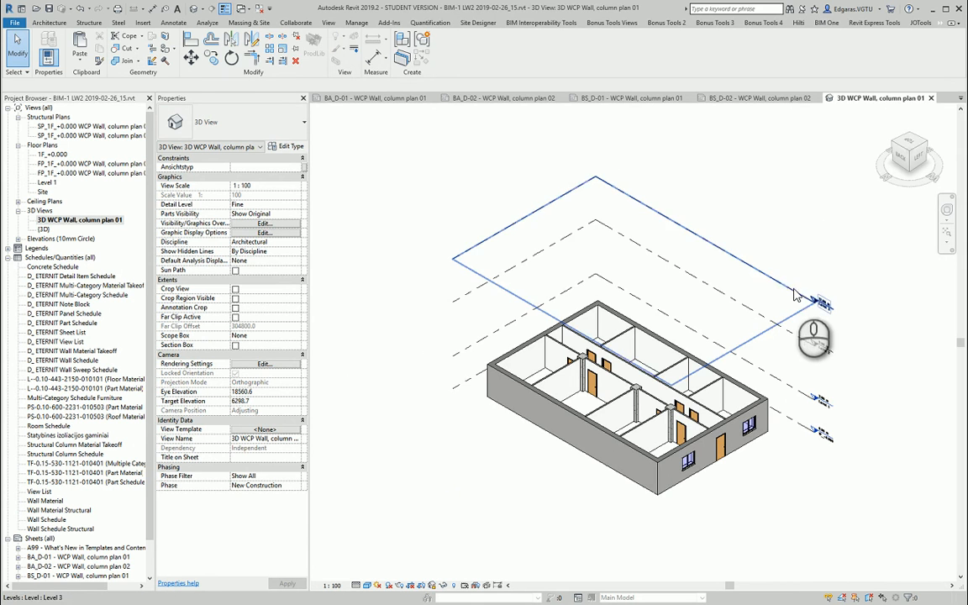
pyautogui.rightClick(794, 294)
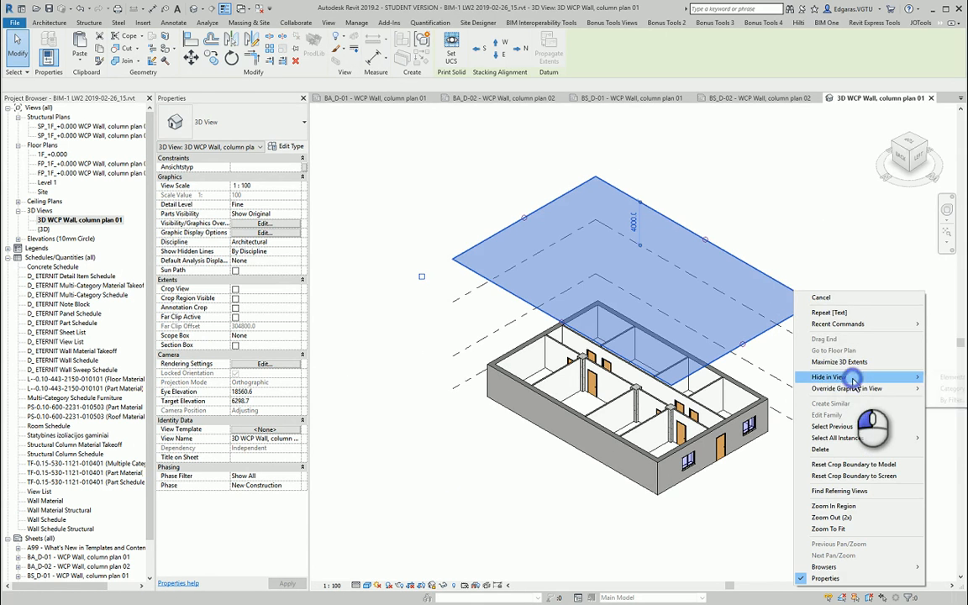
pyautogui.click(829, 377)
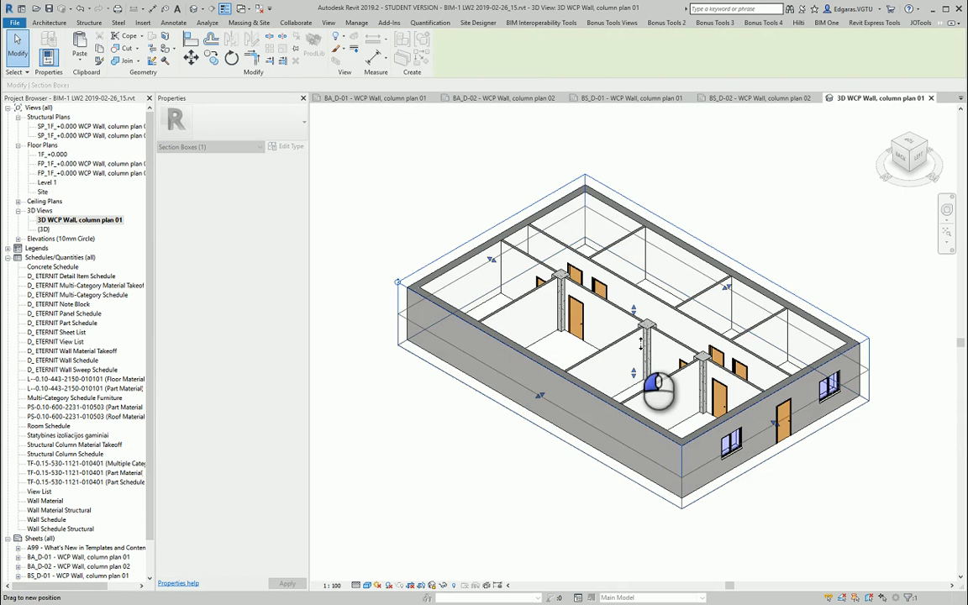
# Set the 3D view's visual style to Hidden Line
pyautogui.click(656, 403)
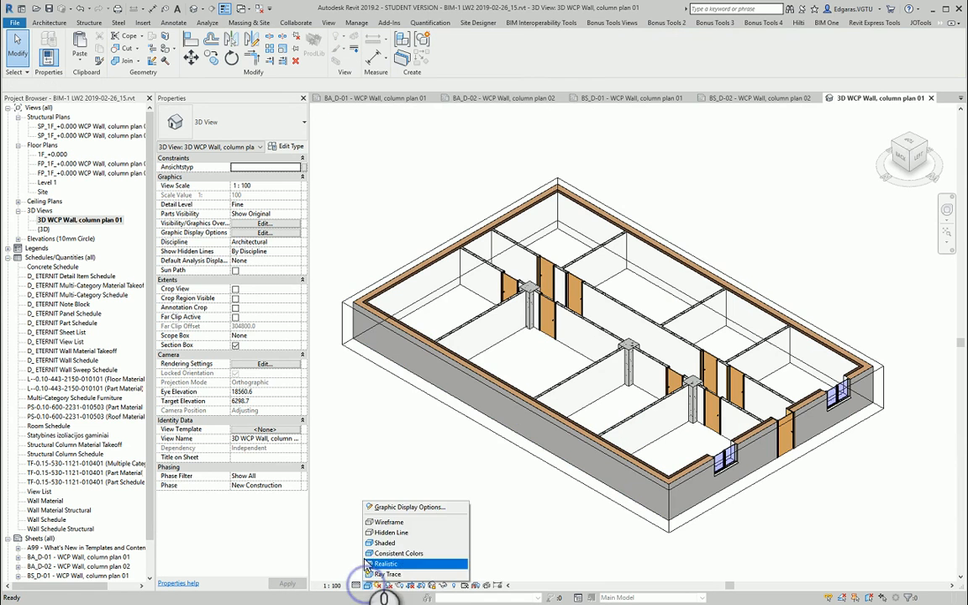
pyautogui.moveTo(407, 554)
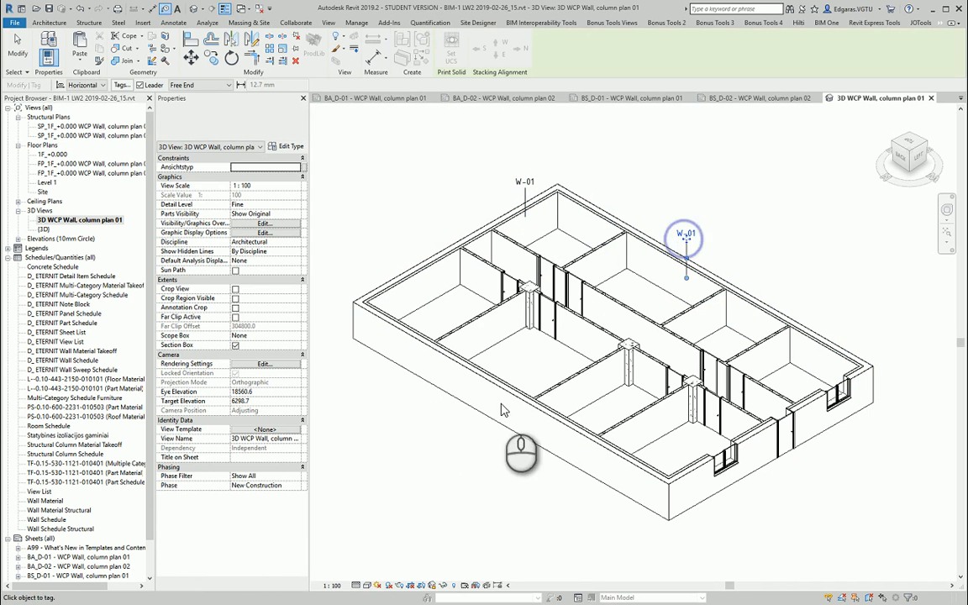
# Tag walls (W-01, W-02) and 600 x 600mm columns by category in the 3D view
pyautogui.click(572, 402)
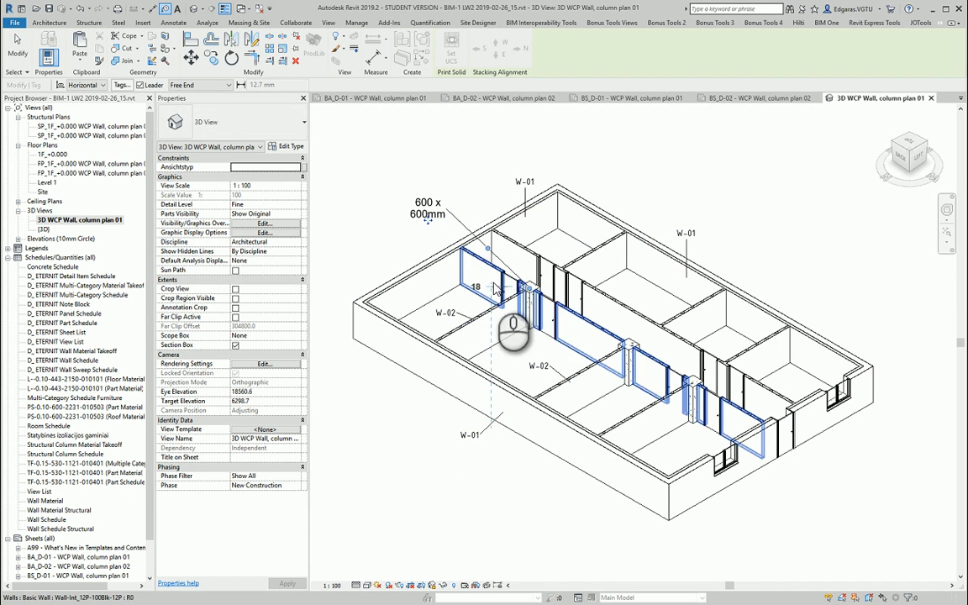
pyautogui.moveTo(555, 311)
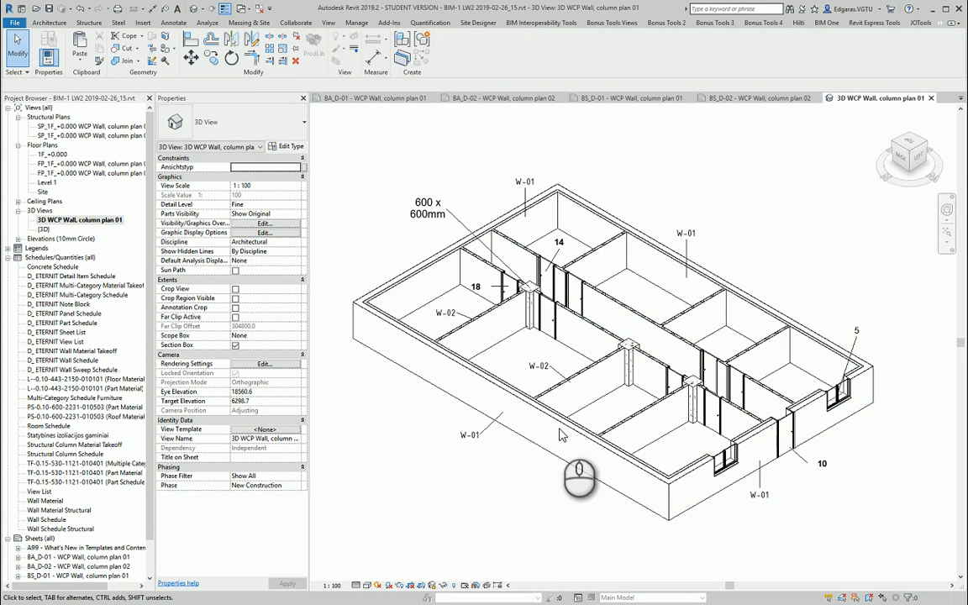
pyautogui.click(560, 242)
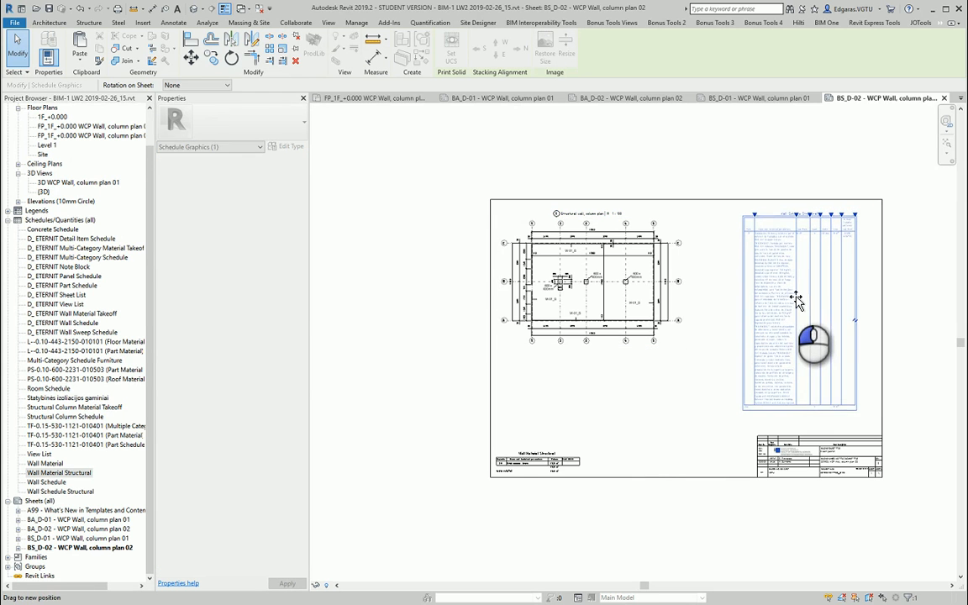
# Place the Wall Material Structural schedule on sheet BS_D-02 above the title block
pyautogui.click(798, 311)
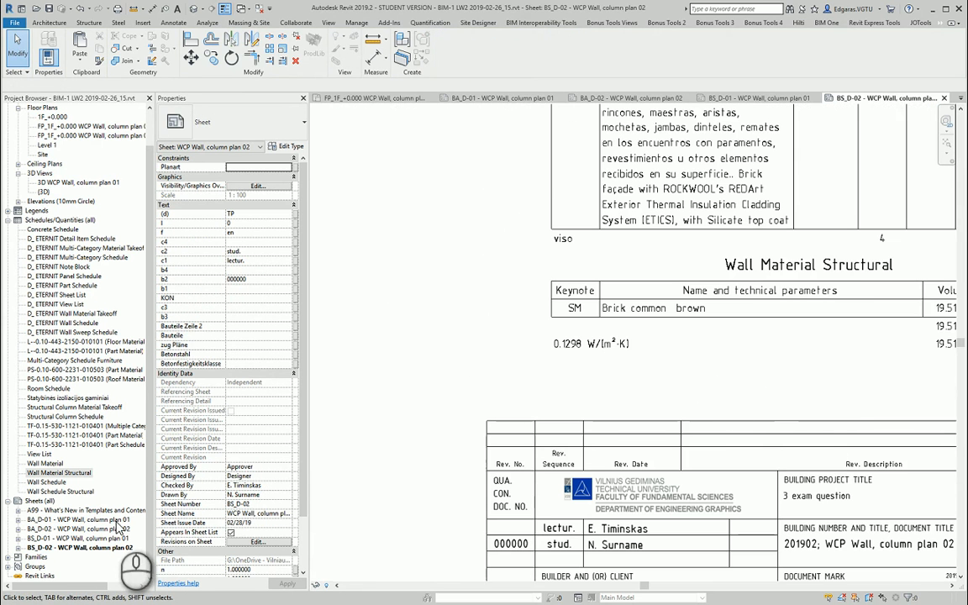
pyautogui.moveTo(265, 404)
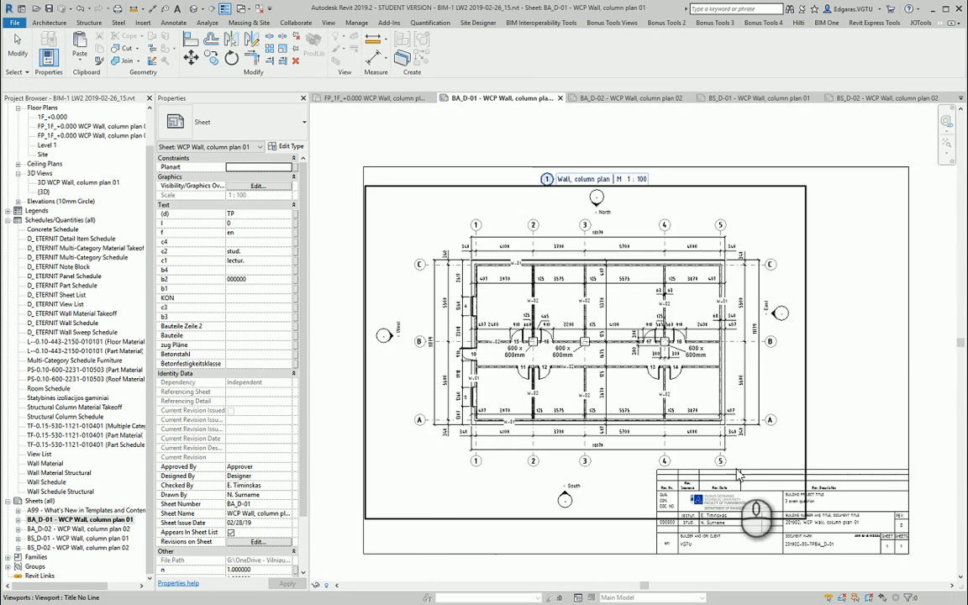
# Change the BS_D-02 note to read 'Architectural' instead of 'Structure'
pyautogui.click(625, 98)
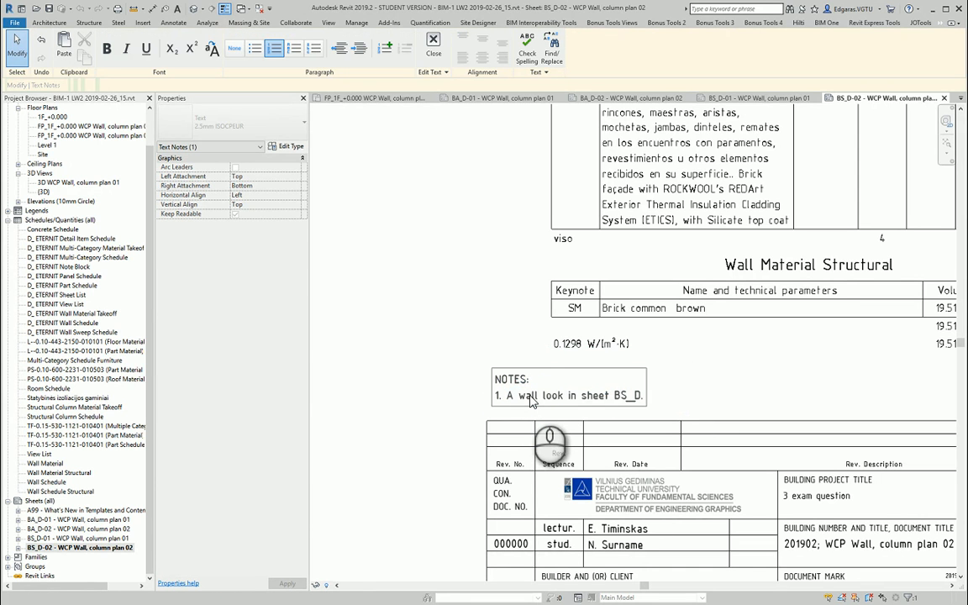
pyautogui.write('Architec')
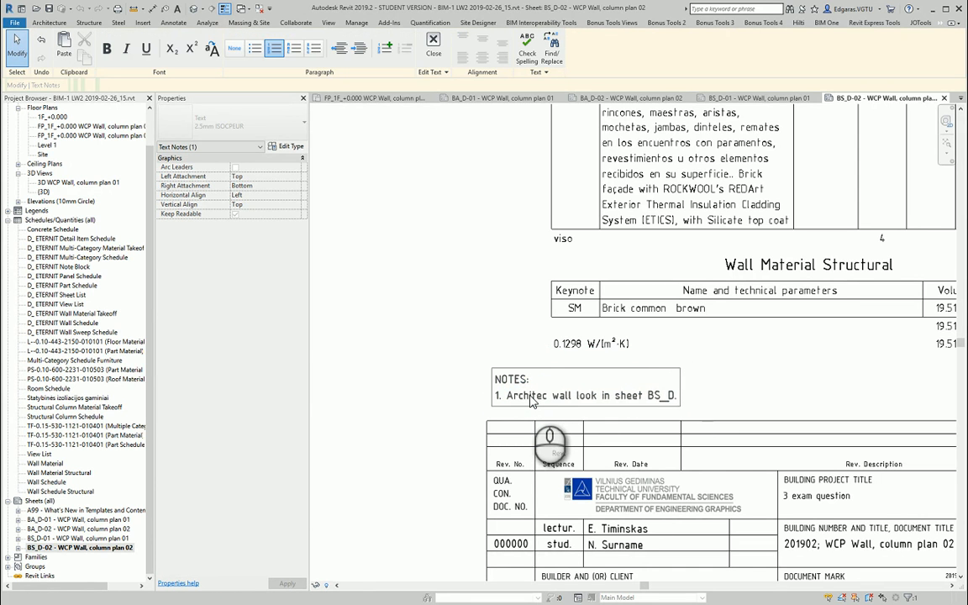
pyautogui.write('tural')
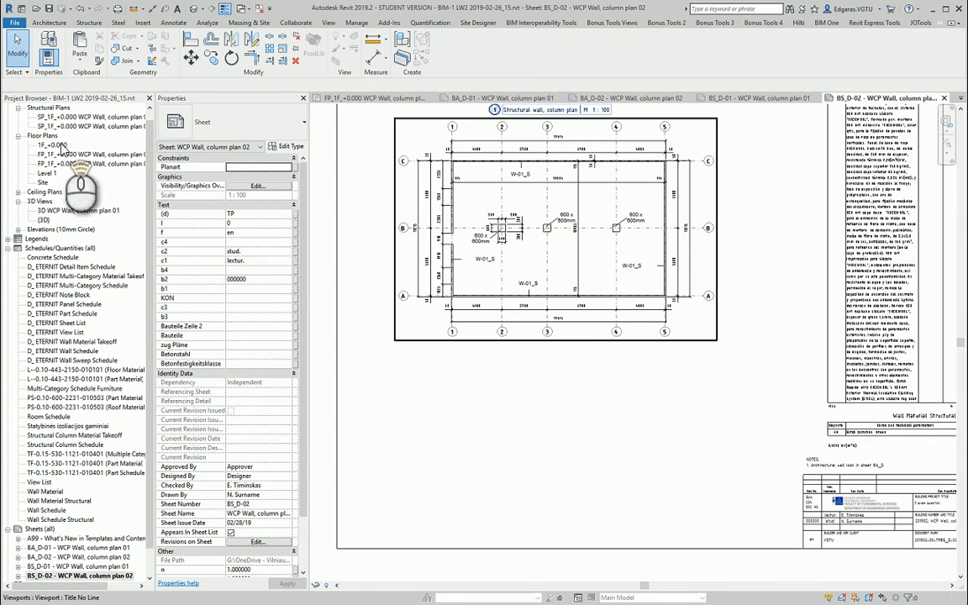
# Duplicate the 3D view as '3D BS Wall, column plan 02' and open it
pyautogui.rightClick(64, 225)
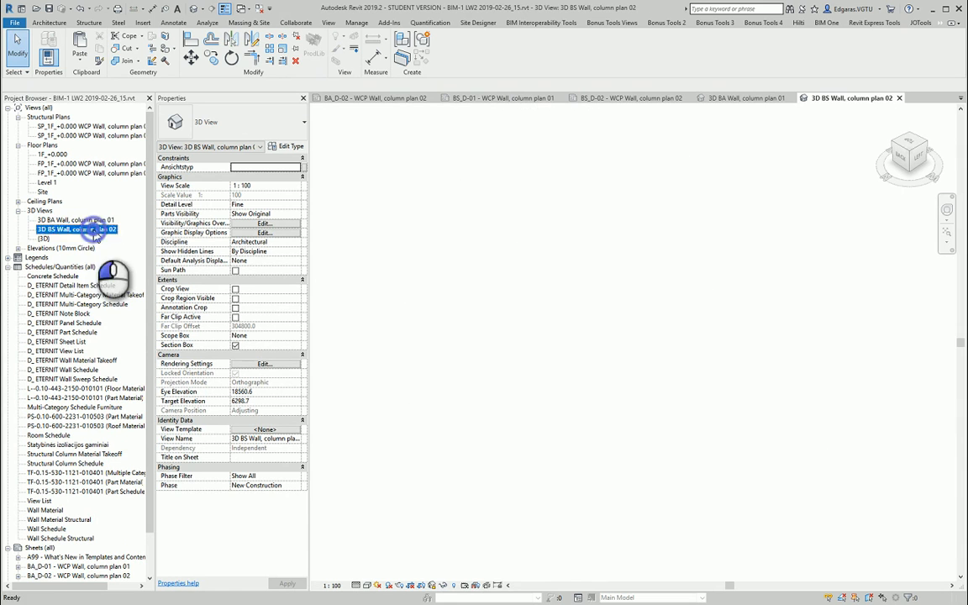
pyautogui.doubleClick(60, 228)
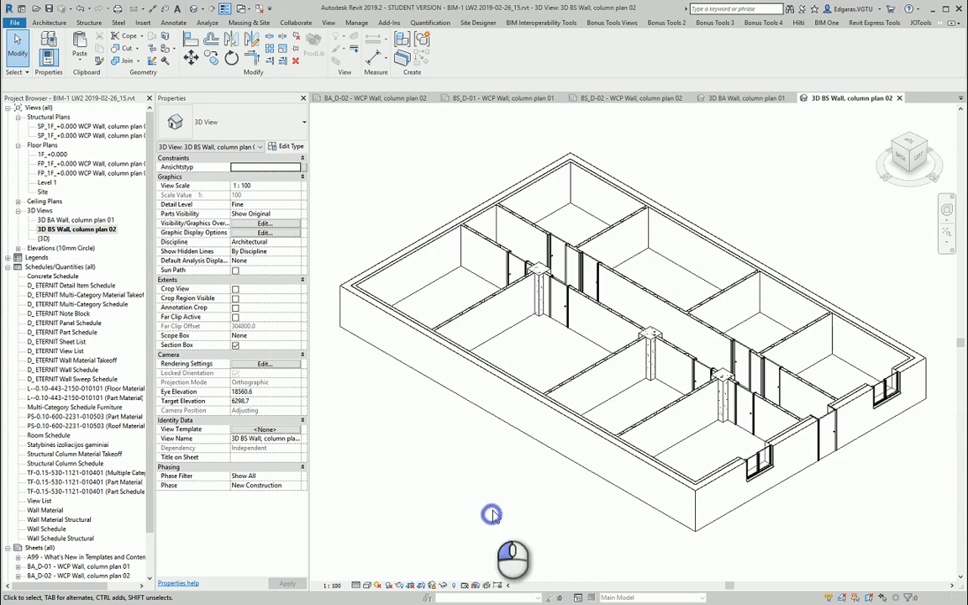
pyautogui.moveTo(410, 484)
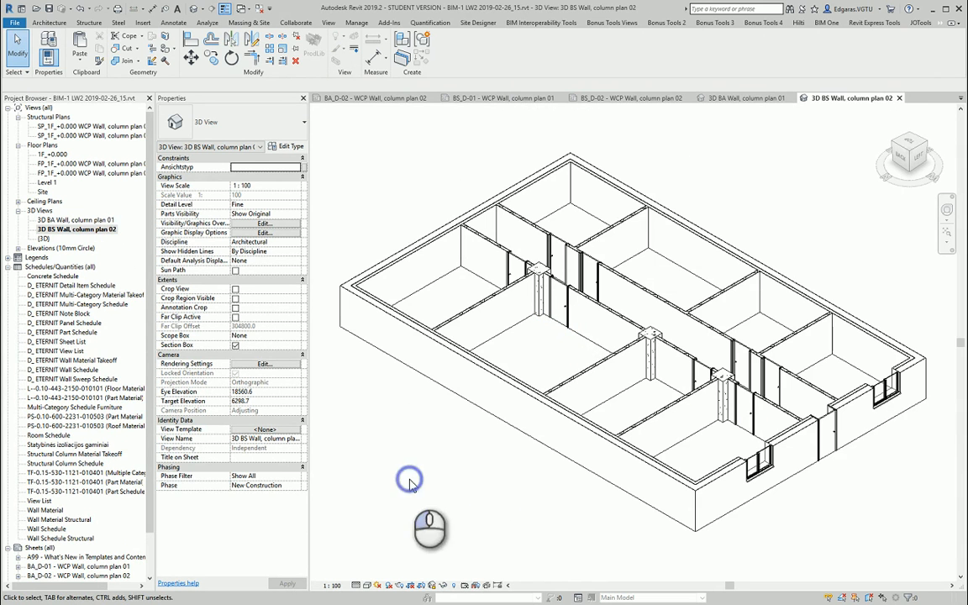
# Switch the 3D view's Discipline to Structural and confirm the category visibility settings
pyautogui.click(262, 242)
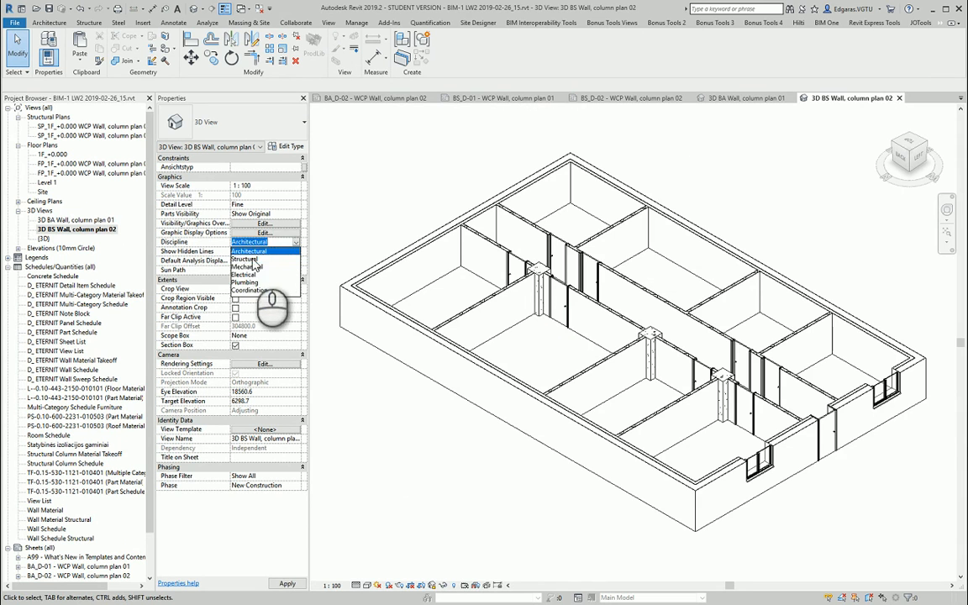
pyautogui.click(245, 259)
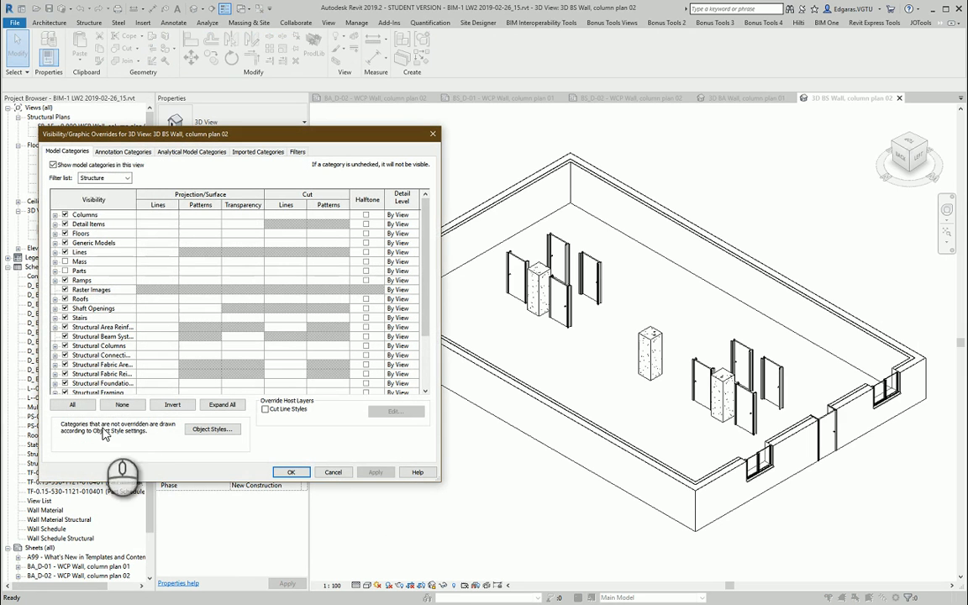
pyautogui.click(124, 178)
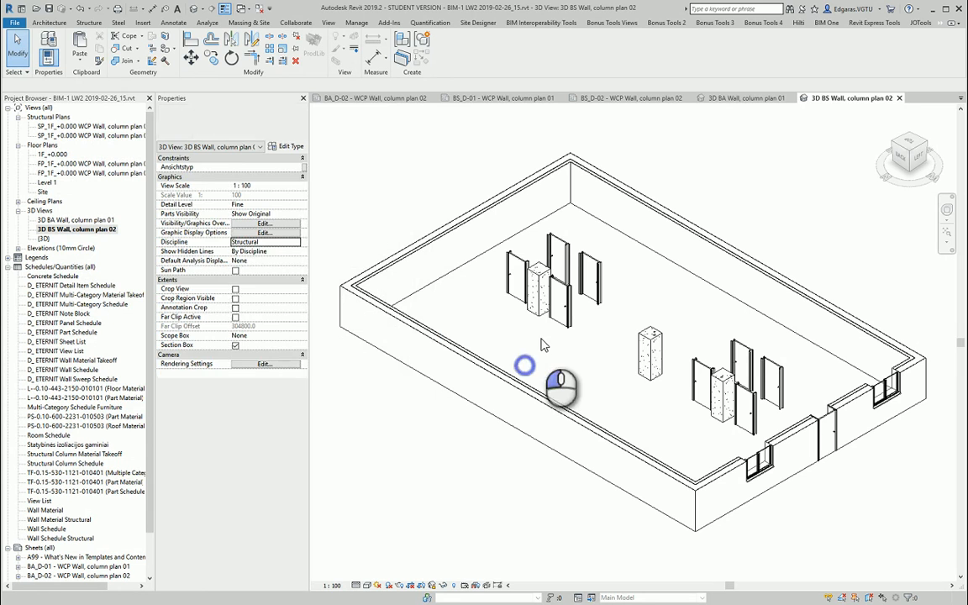
# Turn off non-structural model categories in Visibility/Graphics so only structural walls and columns remain
pyautogui.click(264, 222)
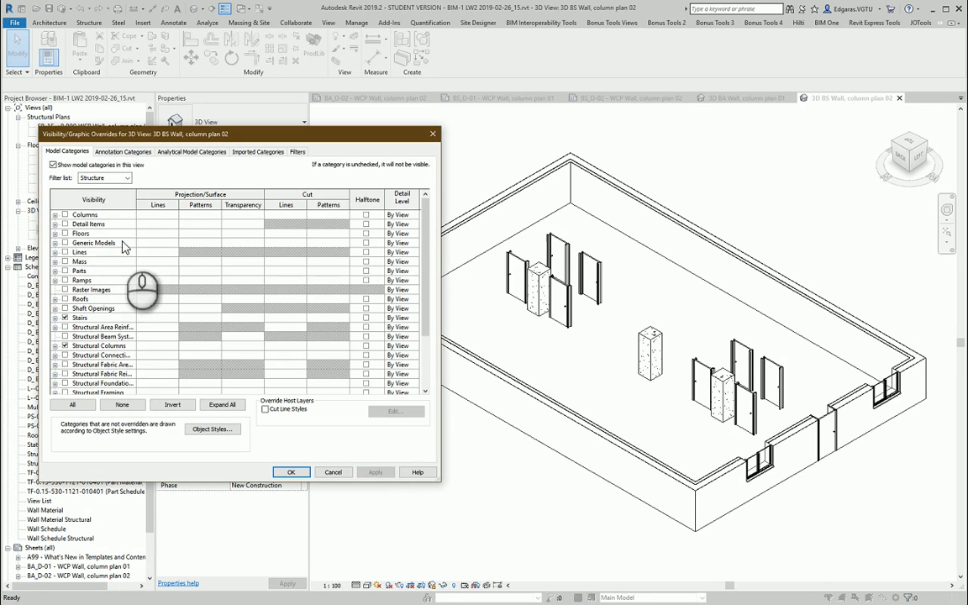
pyautogui.click(124, 178)
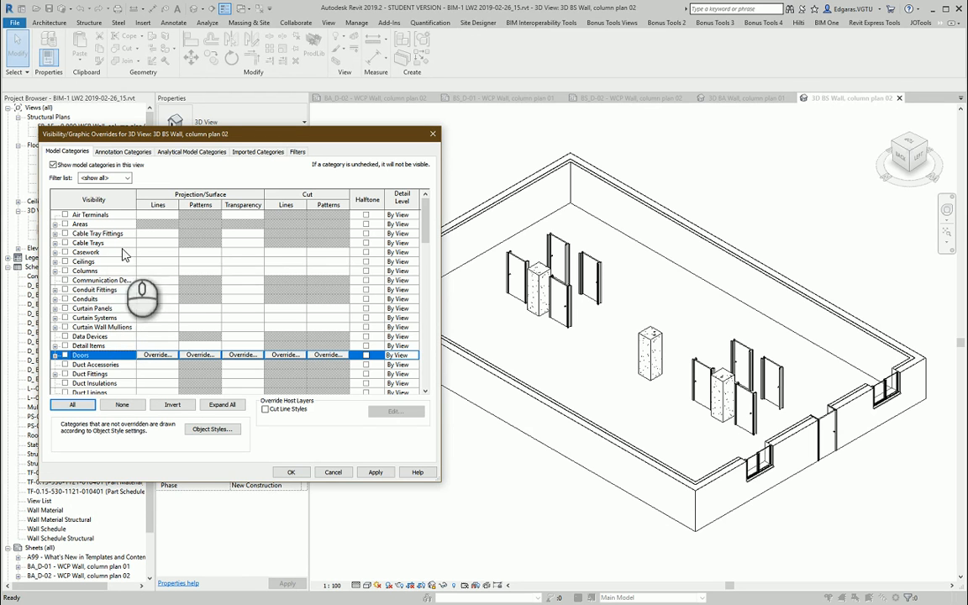
pyautogui.click(126, 178)
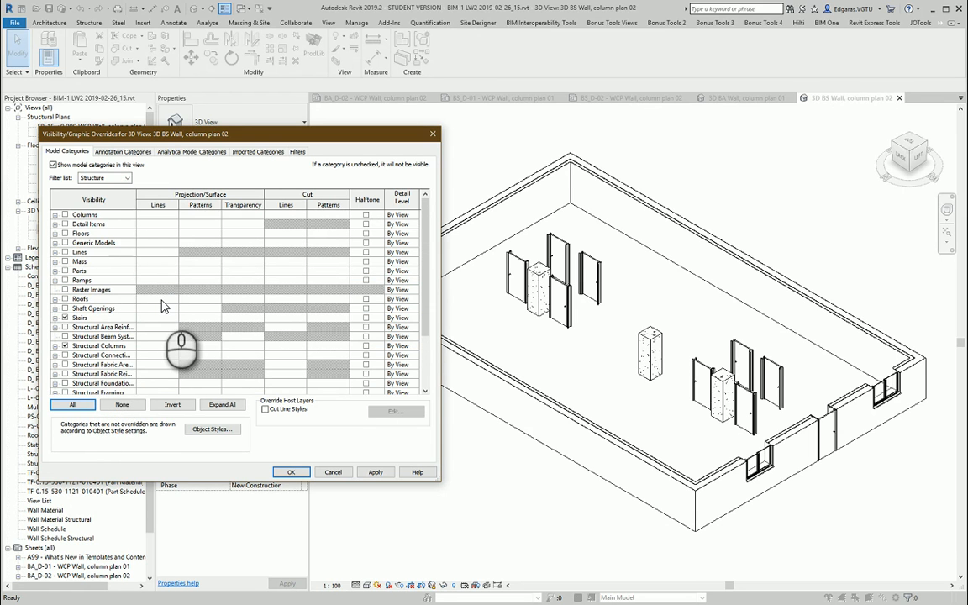
pyautogui.click(290, 472)
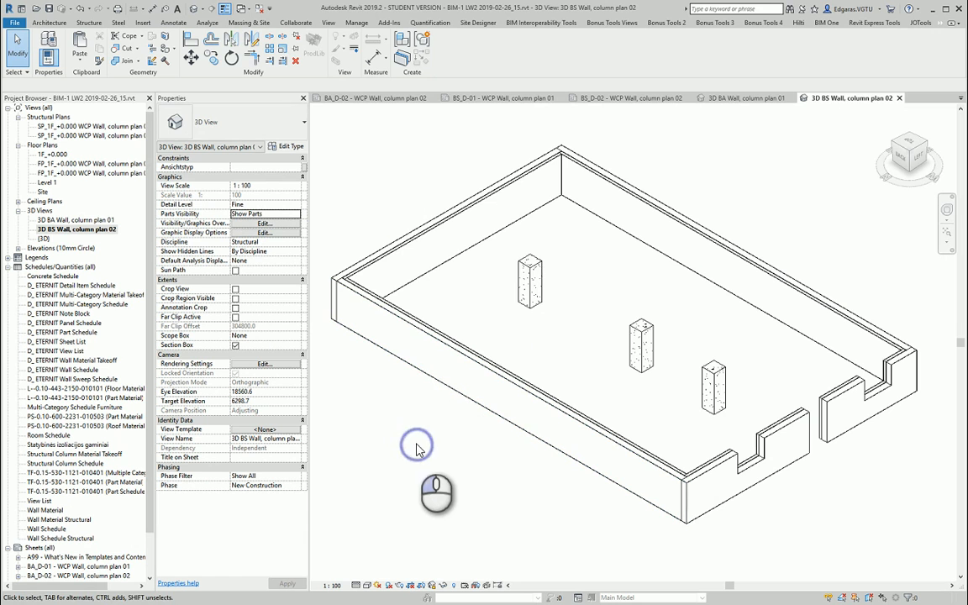
pyautogui.moveTo(414, 448)
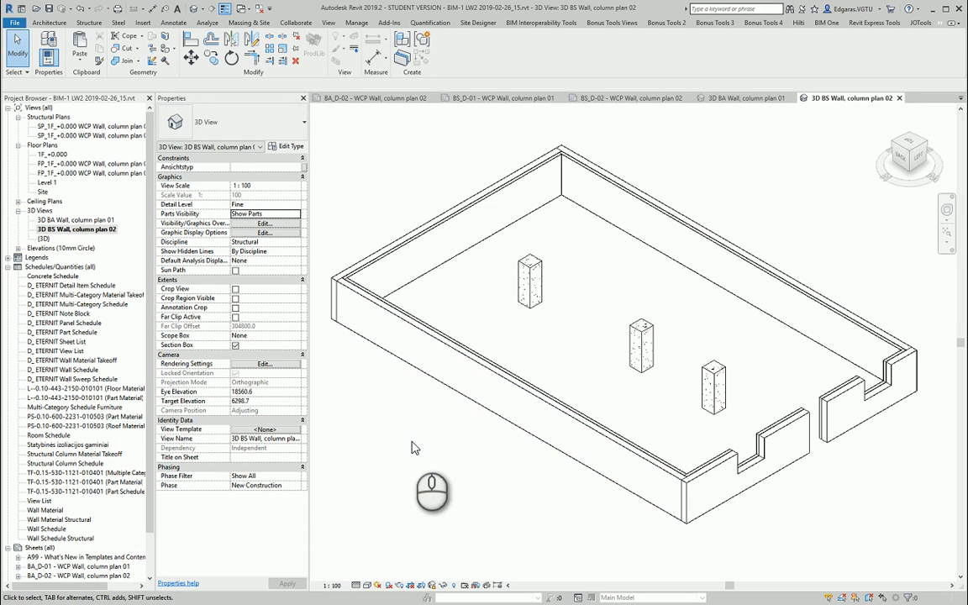
# Hide the selected finish-layer wall parts in this 3D view via Hide in View > Elements
pyautogui.click(333, 303)
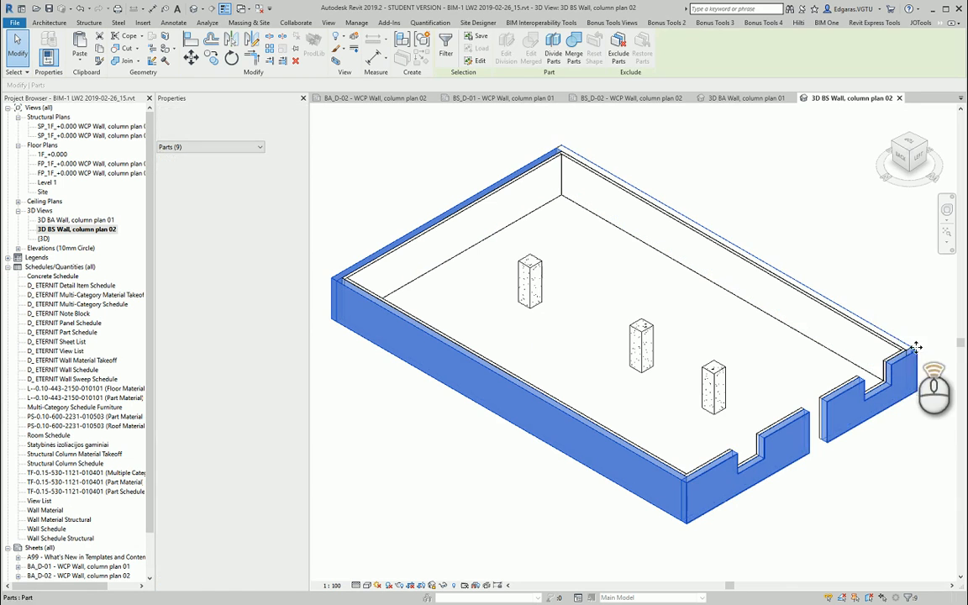
pyautogui.rightClick(916, 348)
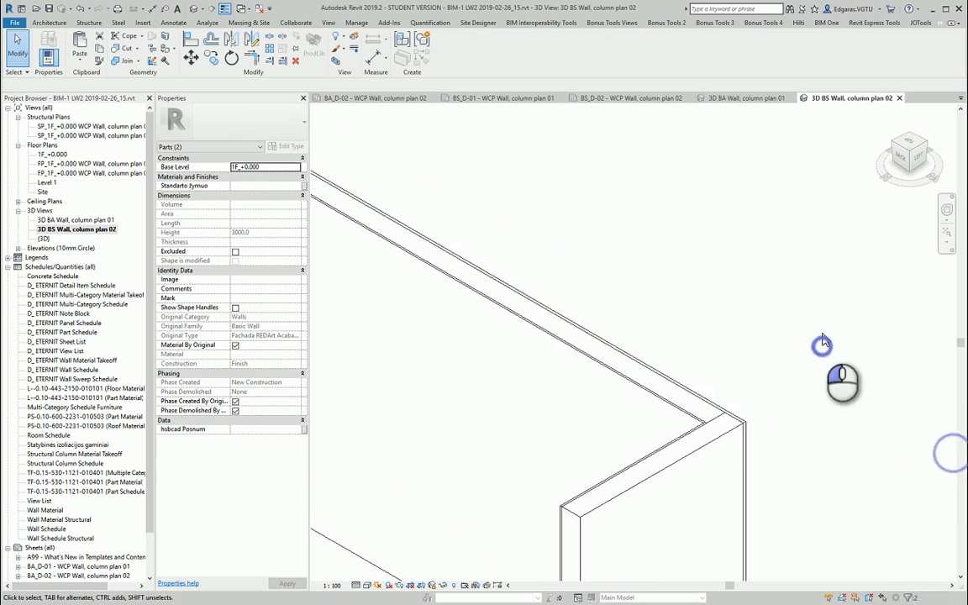
pyautogui.click(689, 419)
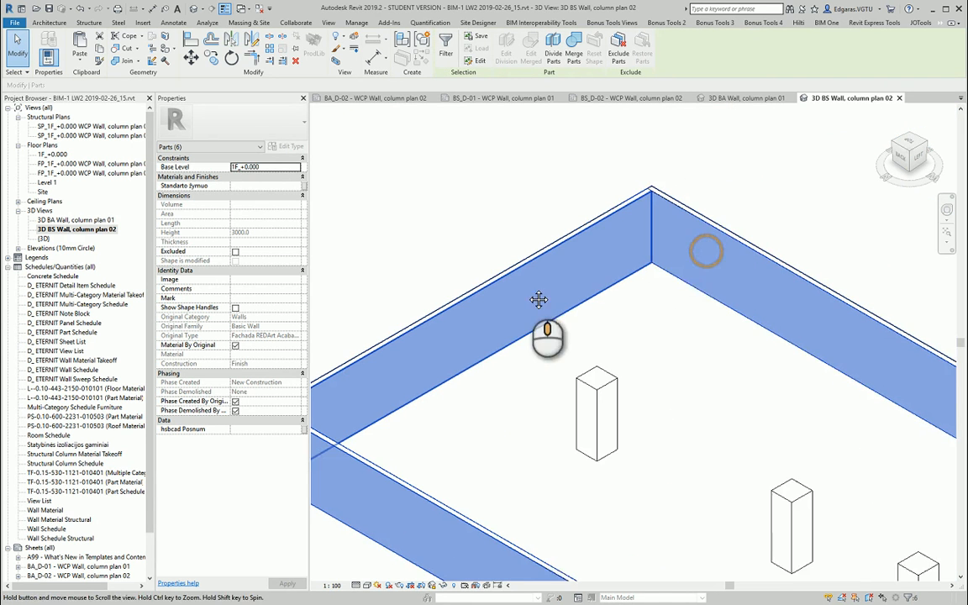
pyautogui.rightClick(541, 320)
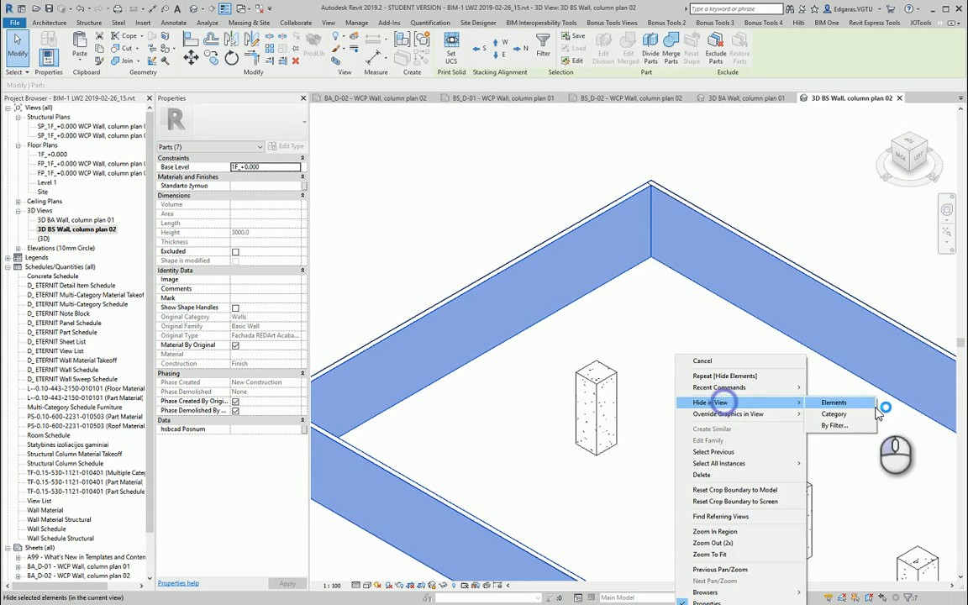
pyautogui.click(841, 402)
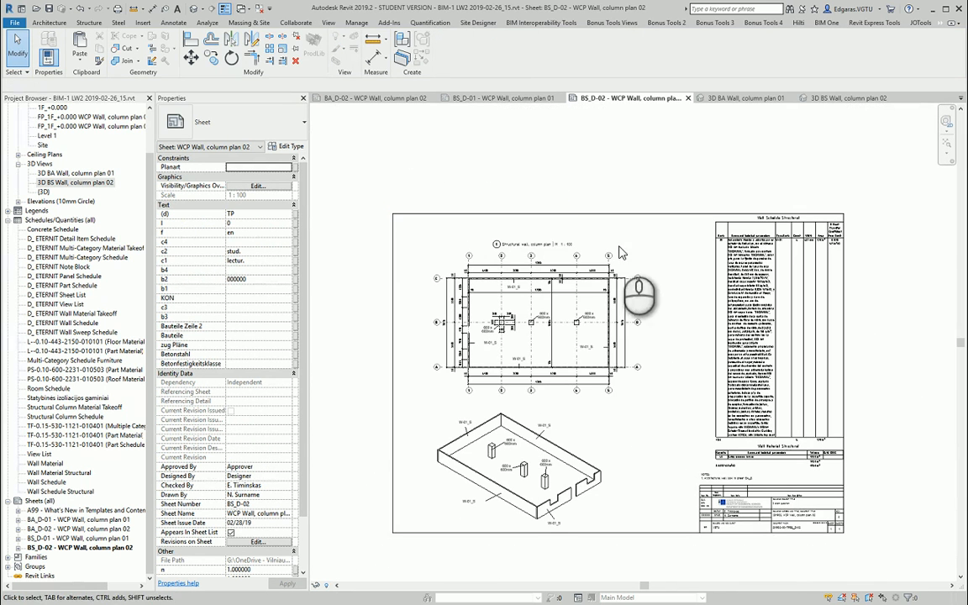
# Place the structure-only 3D view onto sheet BS_D-02 beneath the floor plan
pyautogui.click(61, 191)
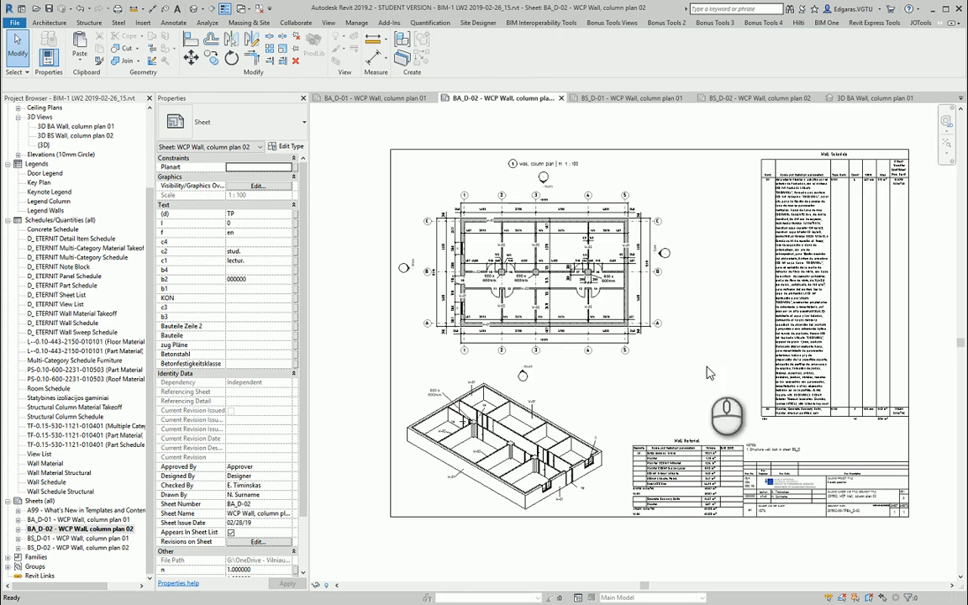
# Place the Legend Walls and Legend Column legends on the sheet above the Wall Material schedule
pyautogui.click(58, 204)
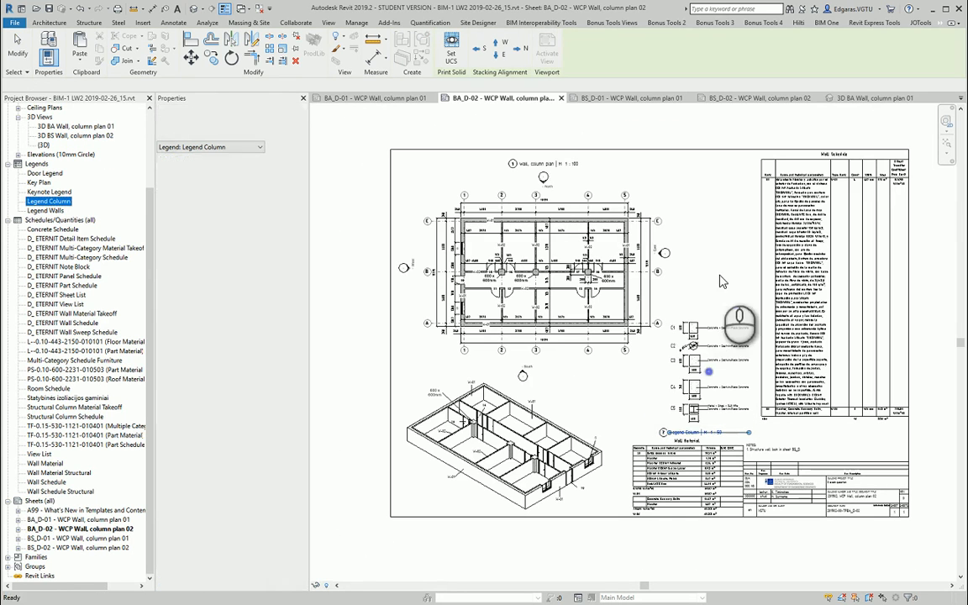
pyautogui.click(42, 212)
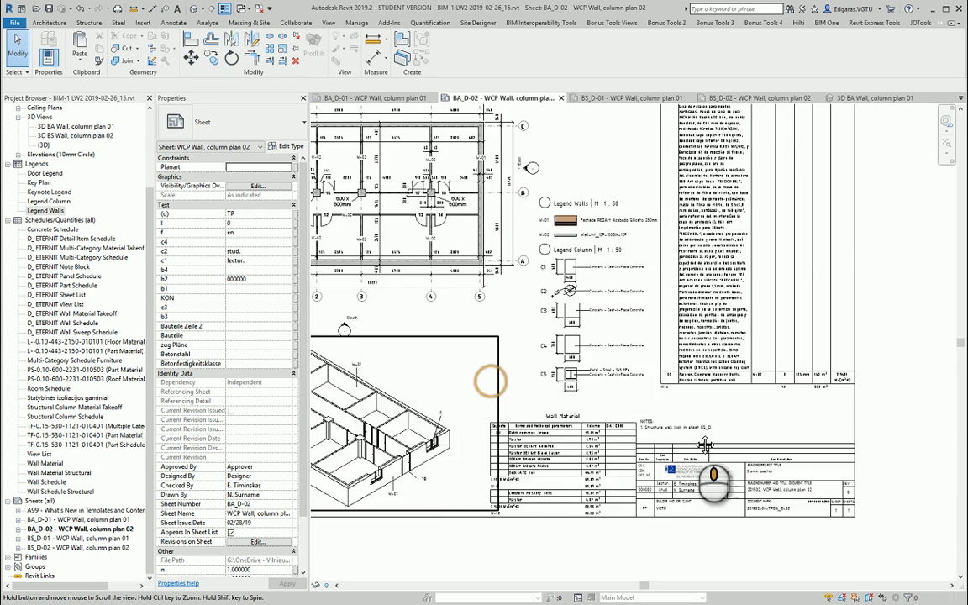
pyautogui.scroll(-3)
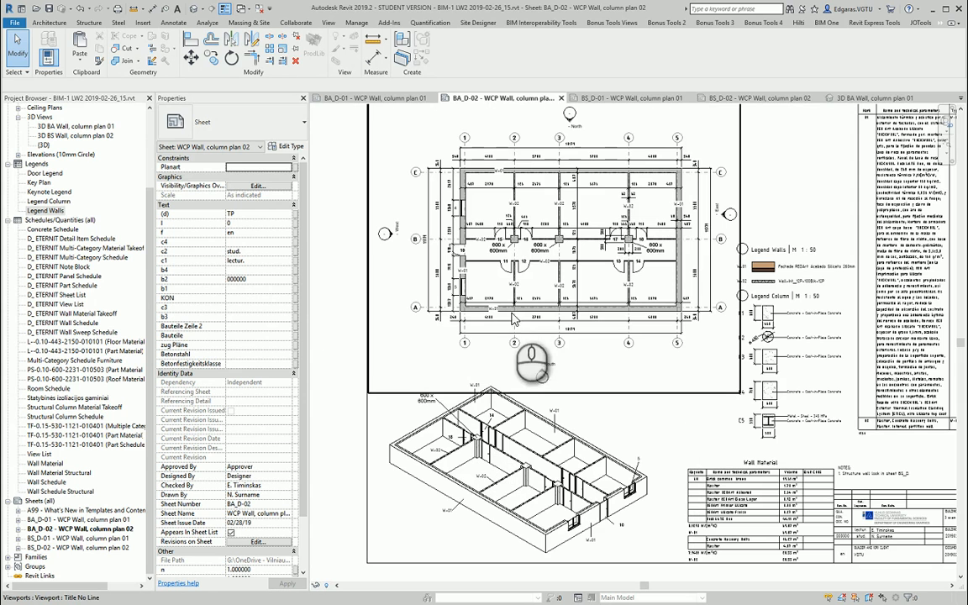
pyautogui.moveTo(575, 243)
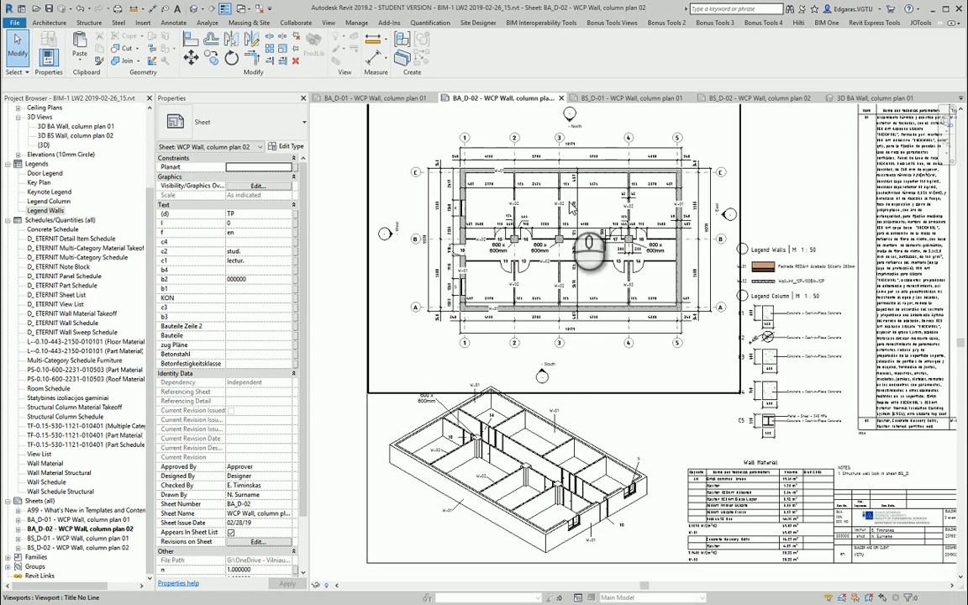